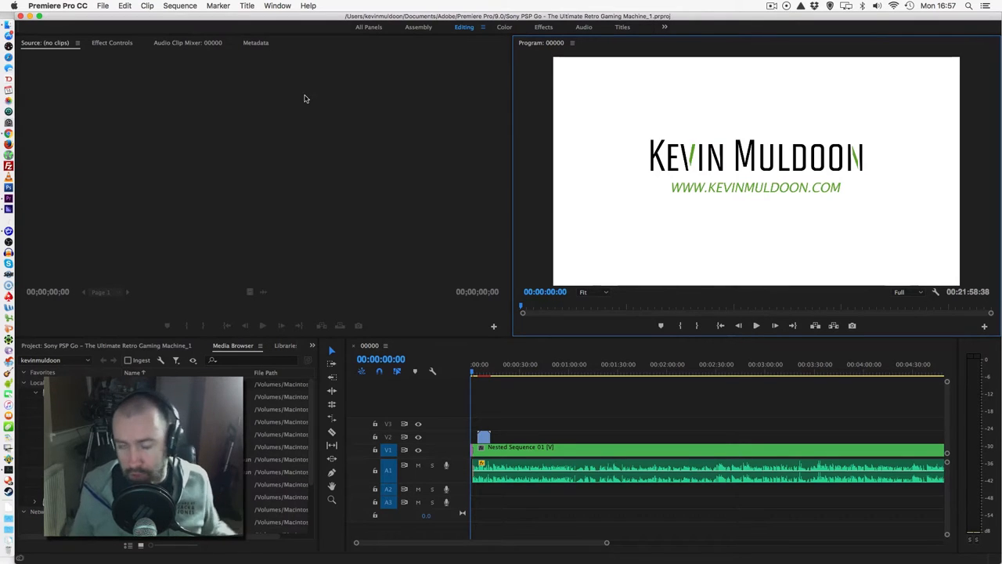
mouse_move(306, 69)
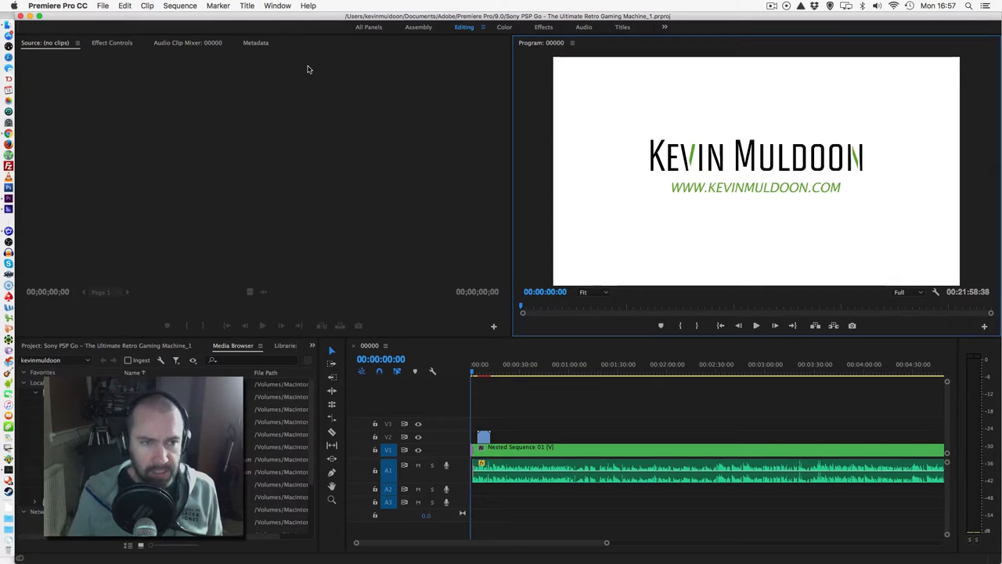
mouse_move(207, 166)
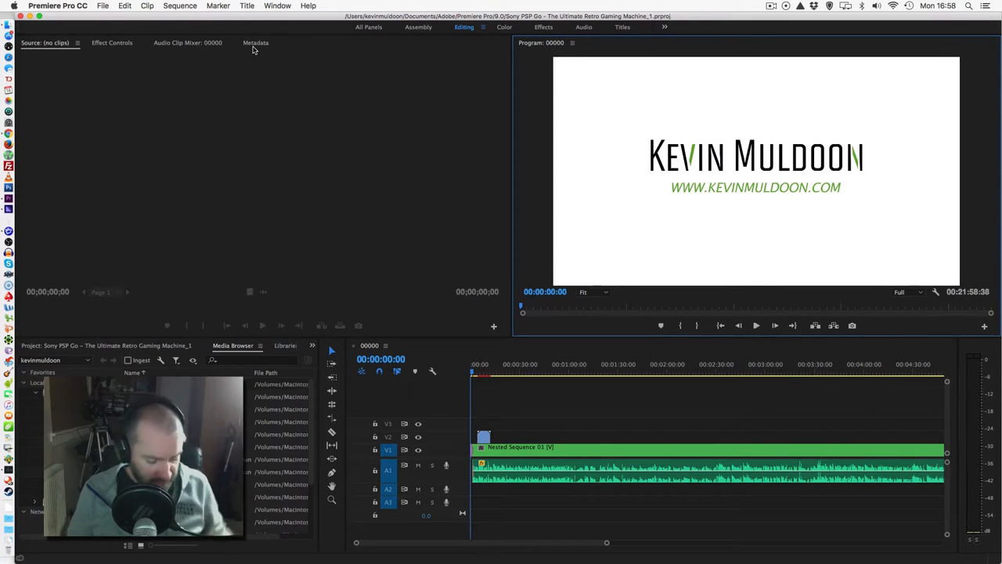
Switch to About This Mac and highlight the Intel Core i5 processor speed.
key(cmd+tab)
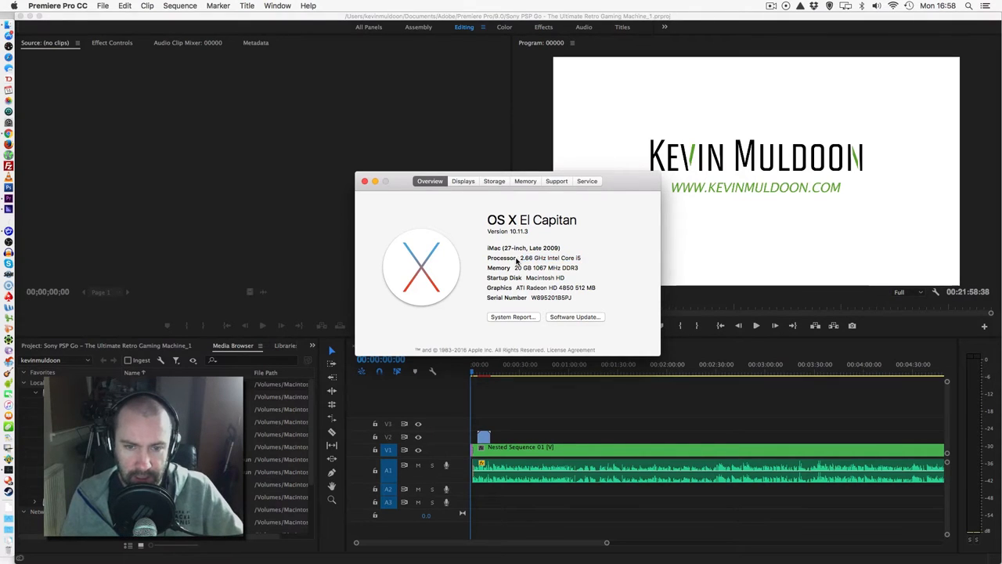
double_click(528, 257)
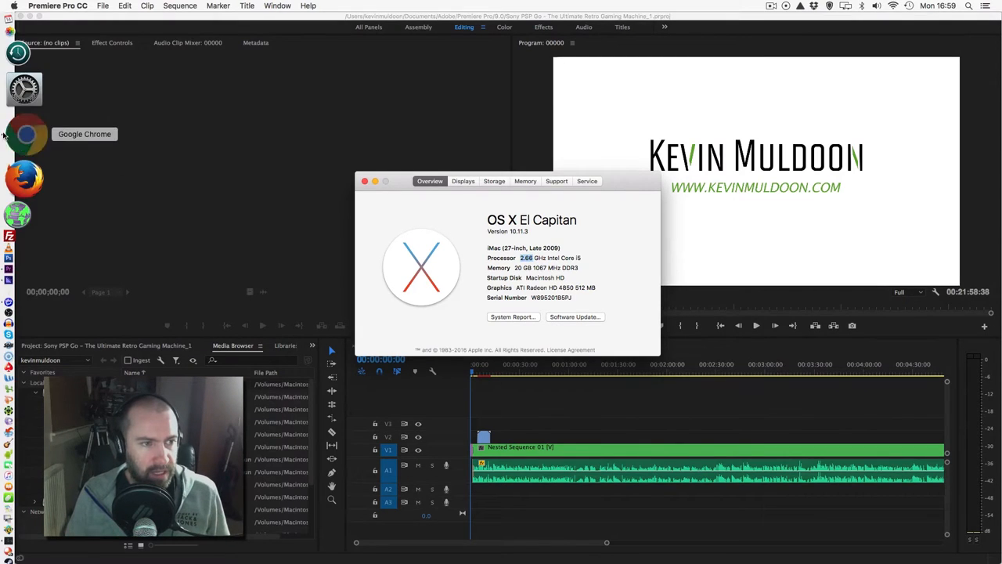
Switch to Chrome showing Intel's Core i5-750 specifications page with 4 cores and 4 threads.
click(27, 133)
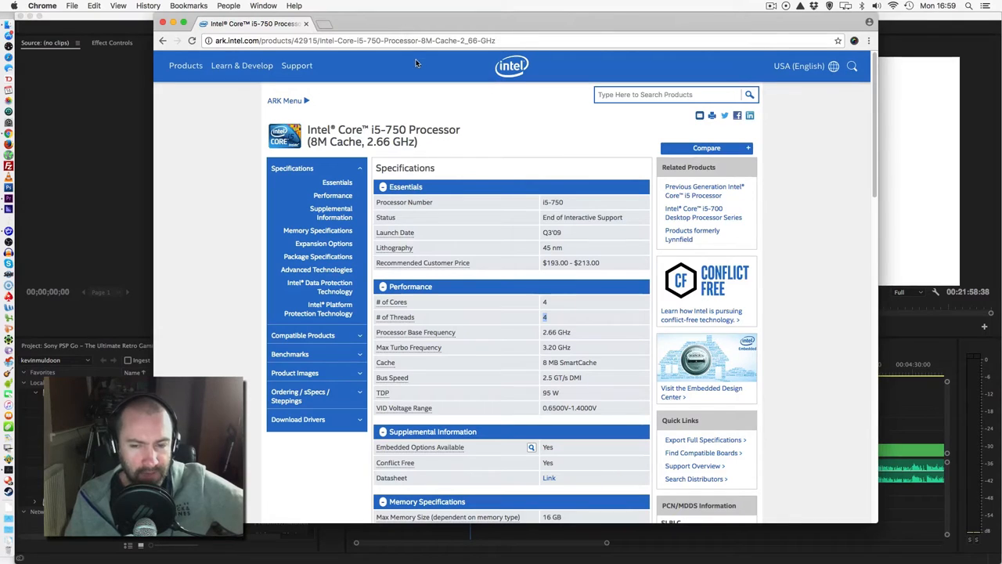
mouse_move(539, 352)
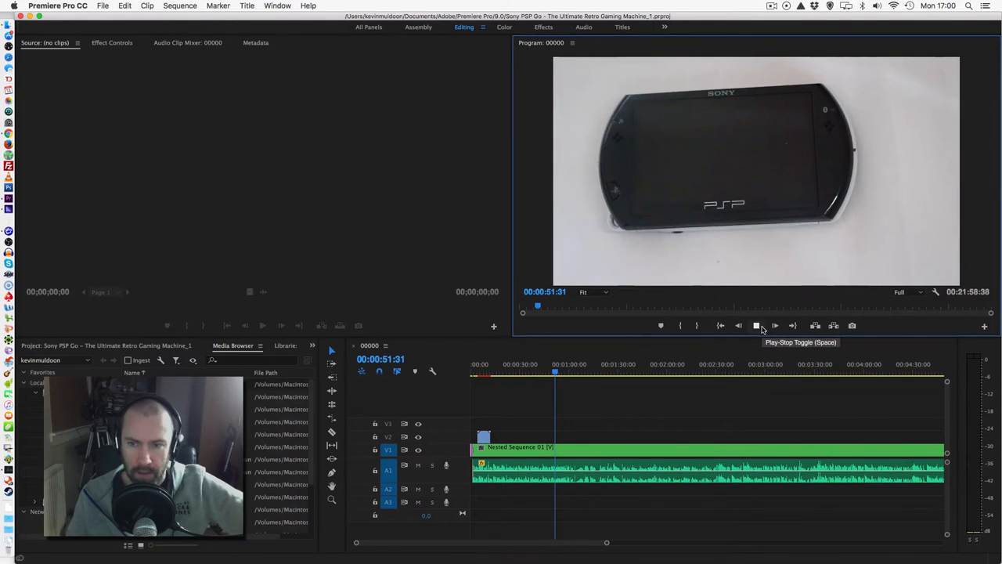
Pause and resume PSP Go playback, stopping on the Pang 3 title screen at 00:07:12:10.
click(755, 325)
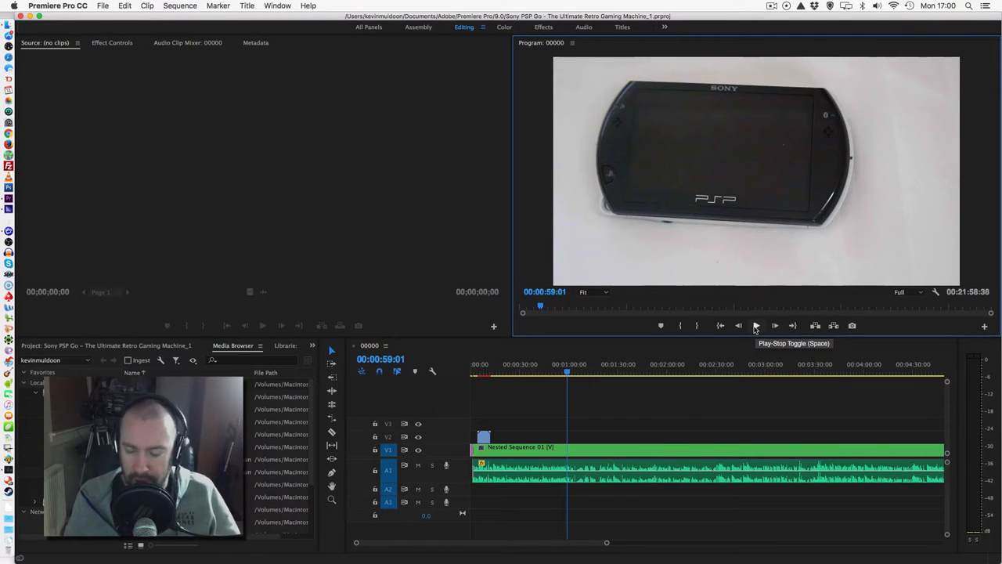
mouse_move(627, 358)
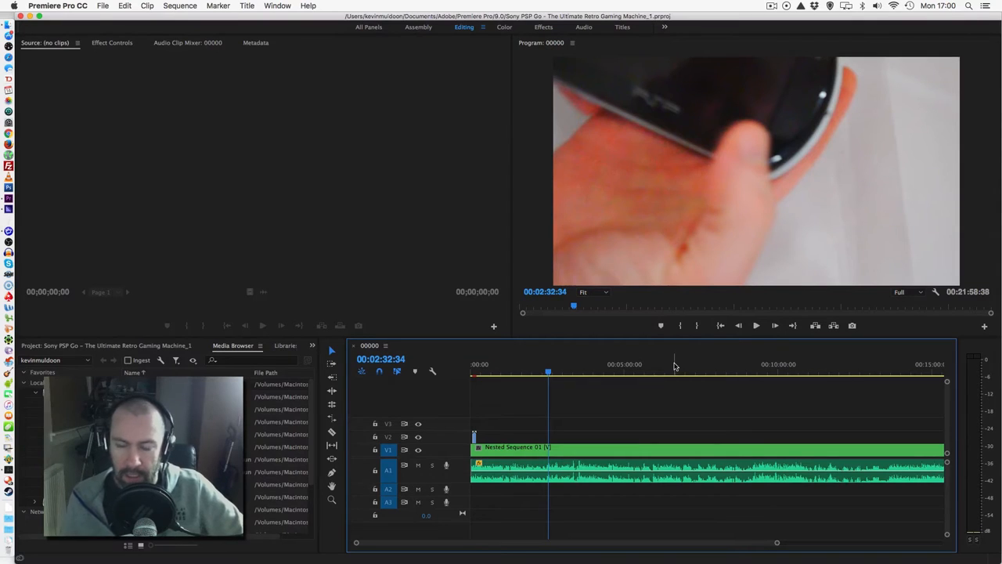
mouse_move(528, 407)
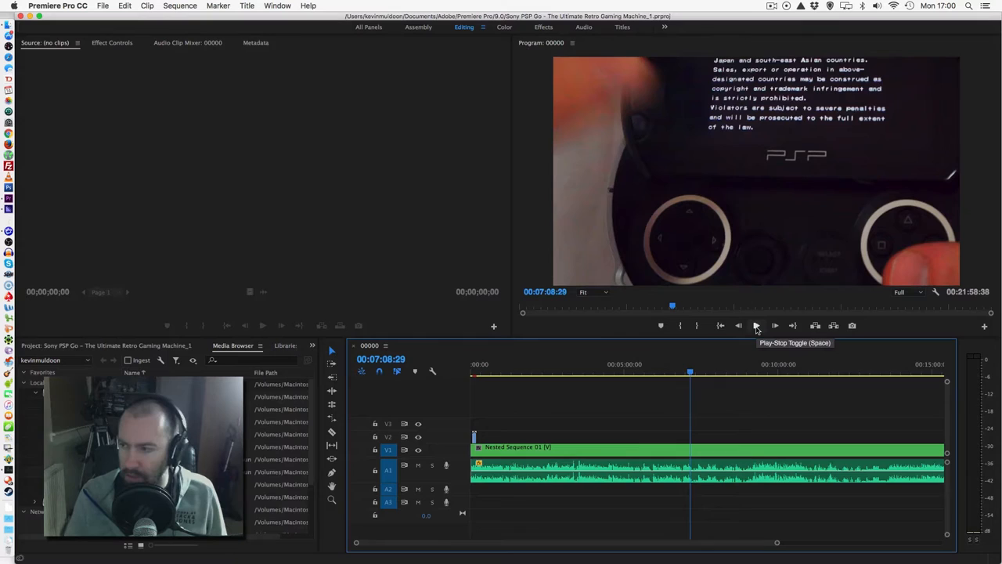
click(756, 326)
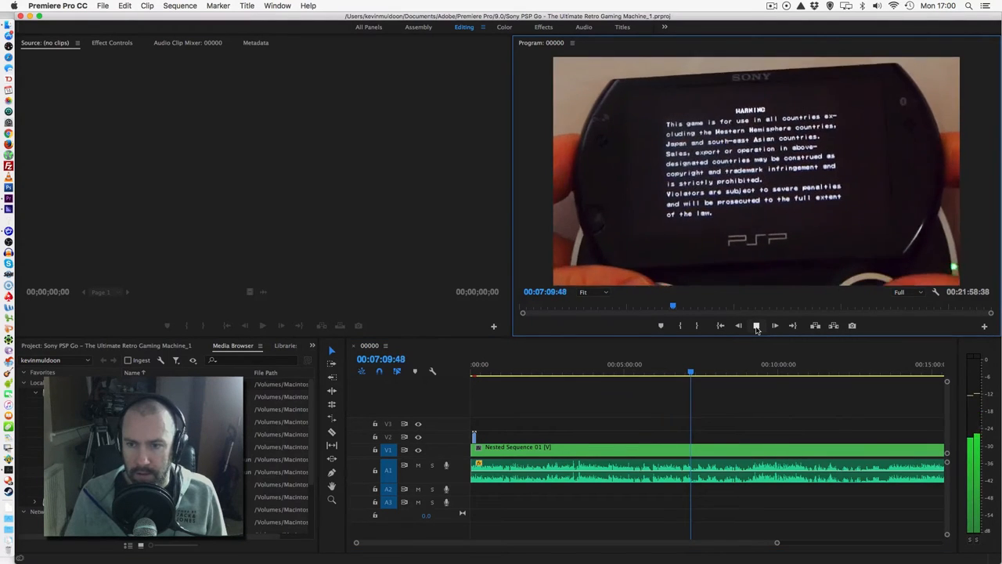
click(756, 325)
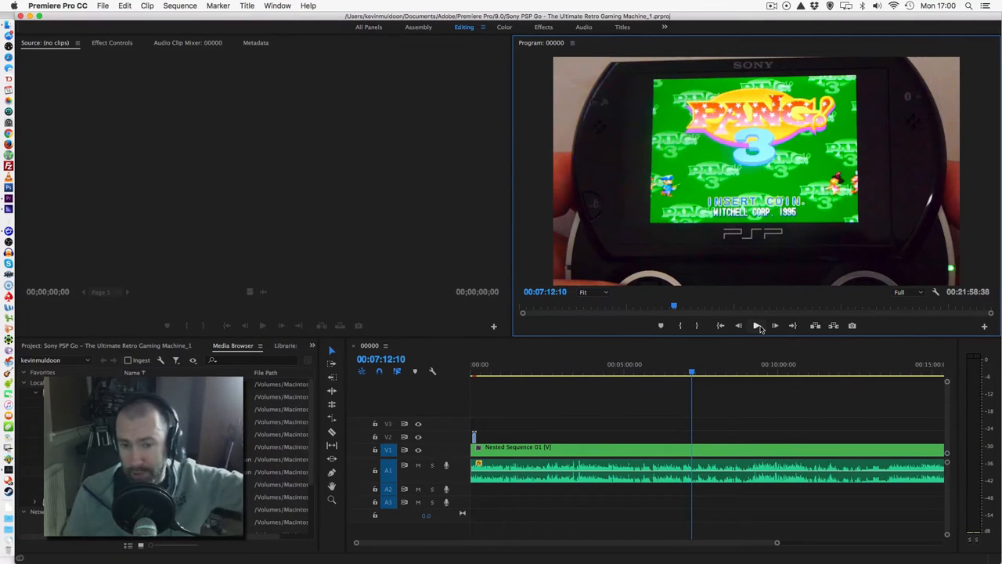
mouse_move(773, 325)
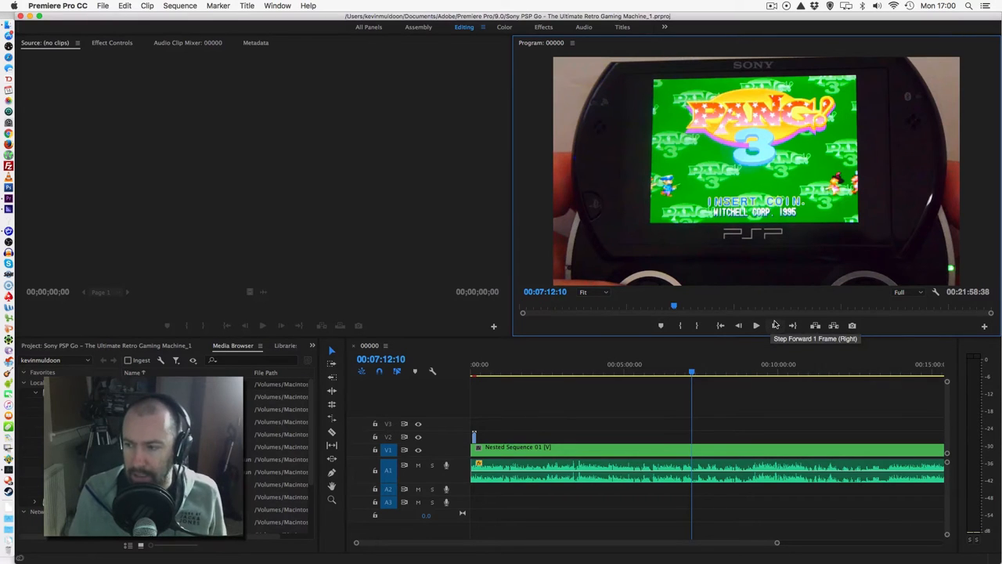
Open Export Media for the sequence and choose the YouTube 1080p HD preset.
click(103, 6)
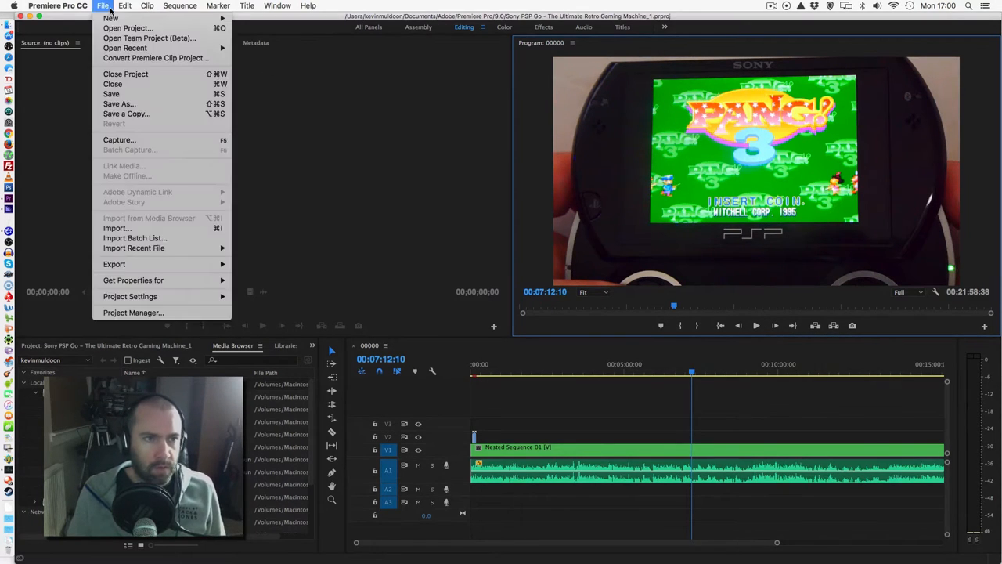
mouse_move(114, 264)
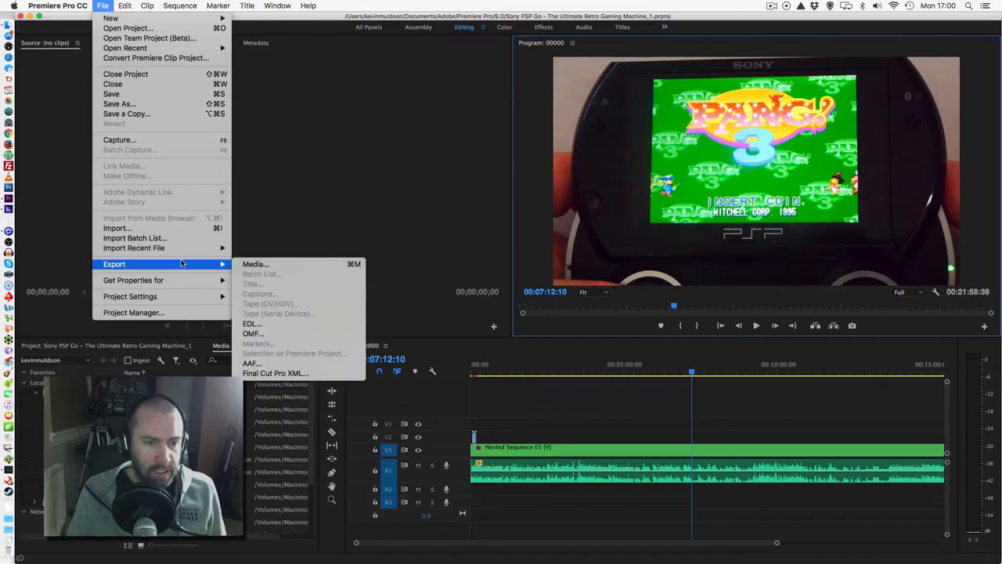
click(624, 241)
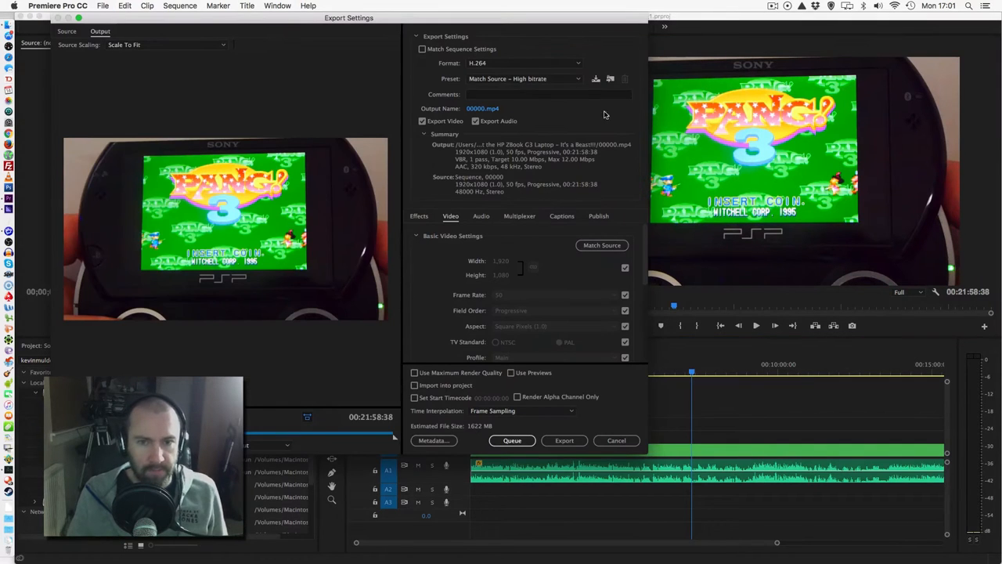
click(522, 78)
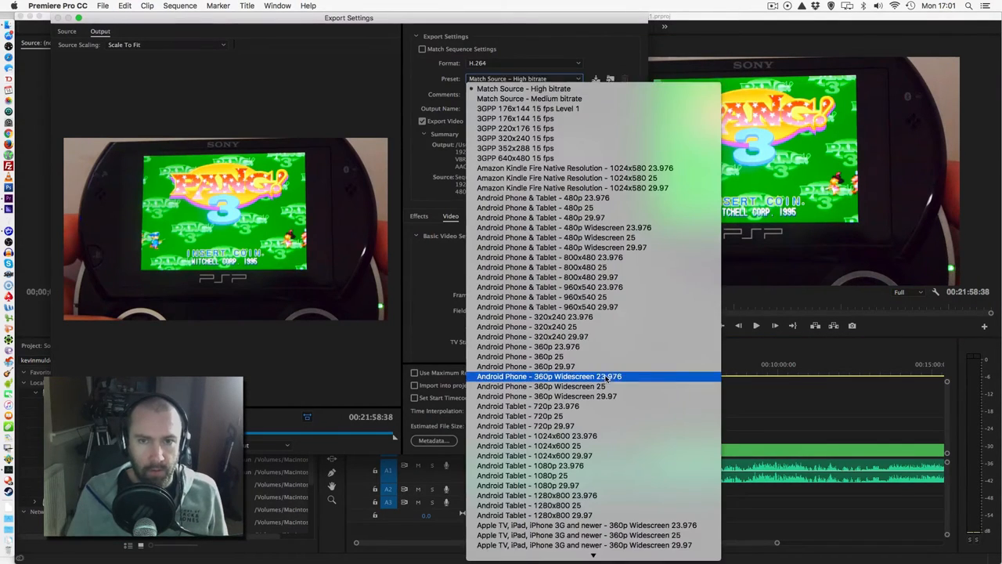
scroll(down, 3)
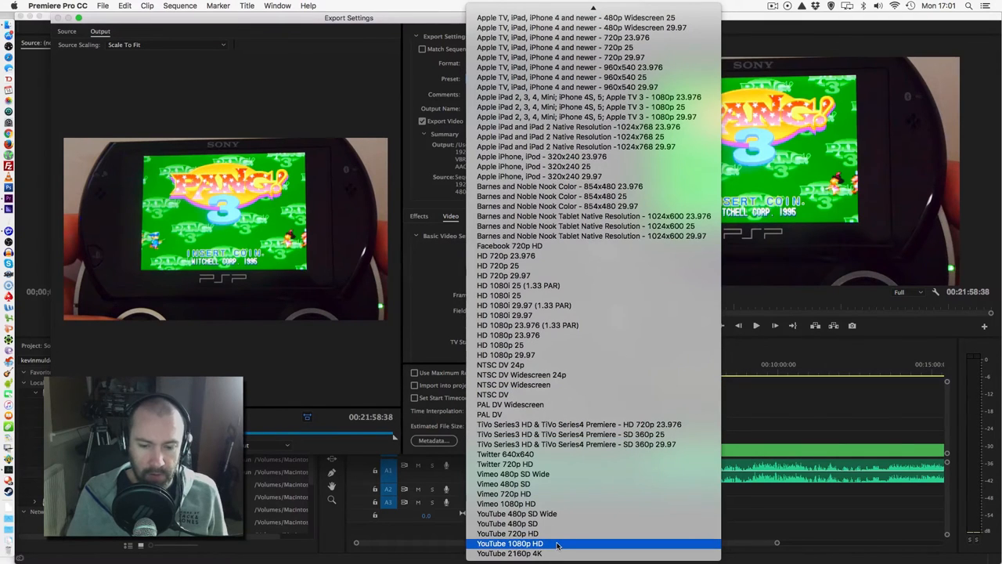
click(510, 544)
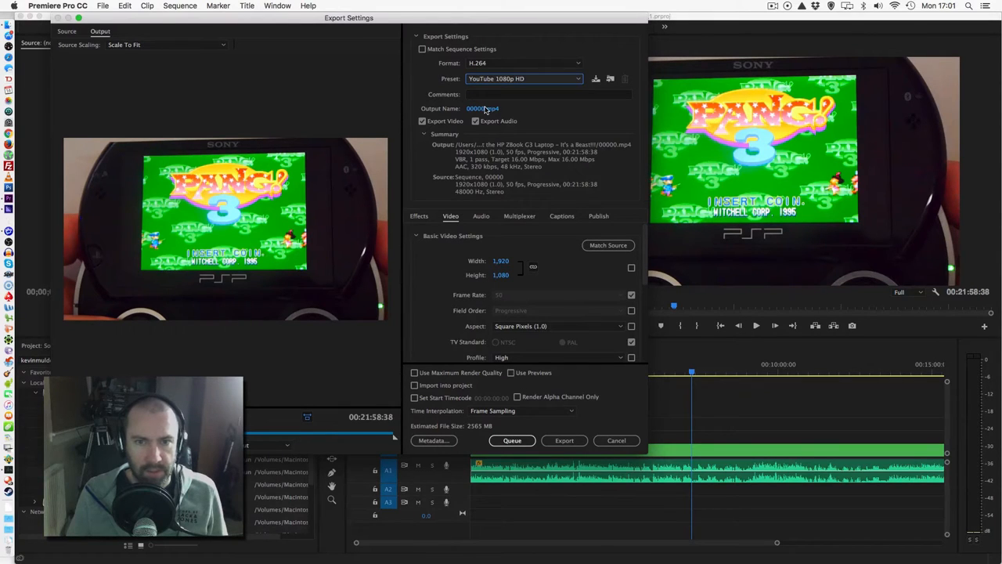
Save the output 00000.mp4 into the November 2016 folder.
click(483, 108)
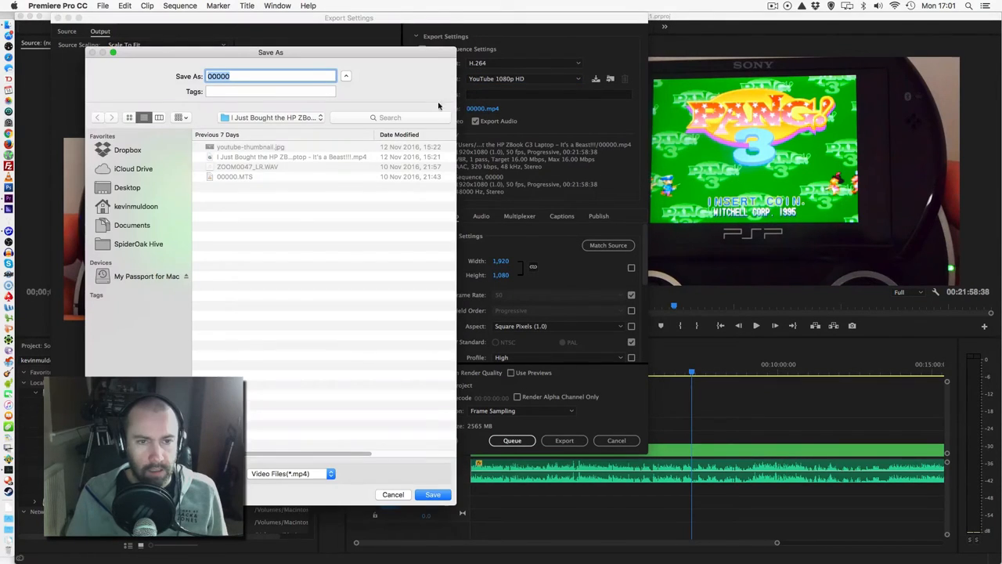
click(272, 118)
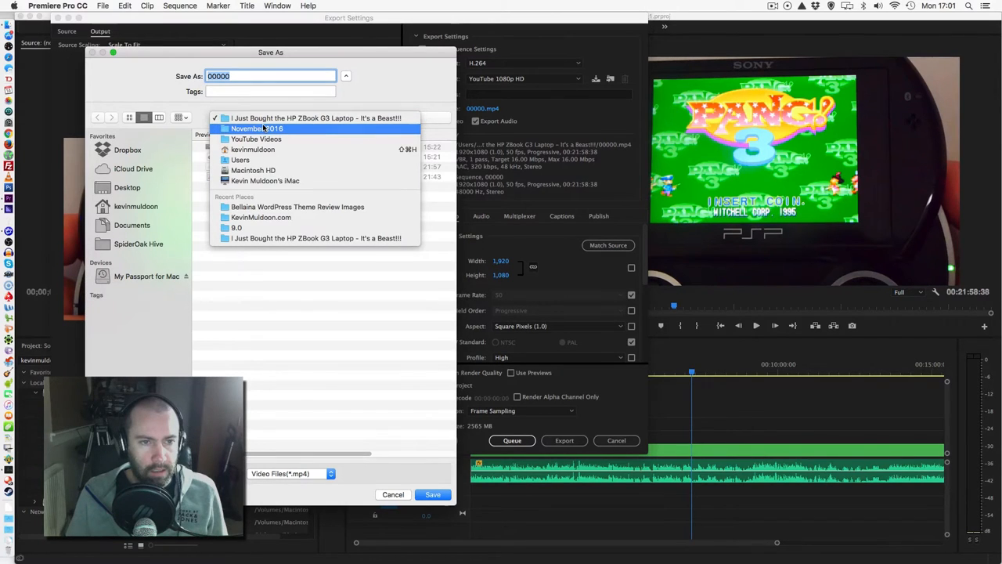
click(432, 494)
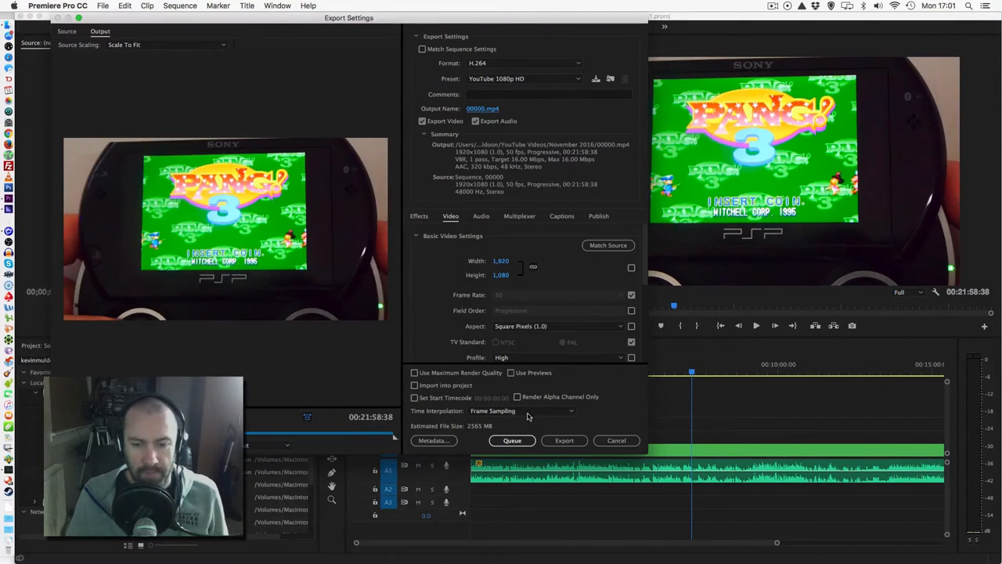
click(512, 439)
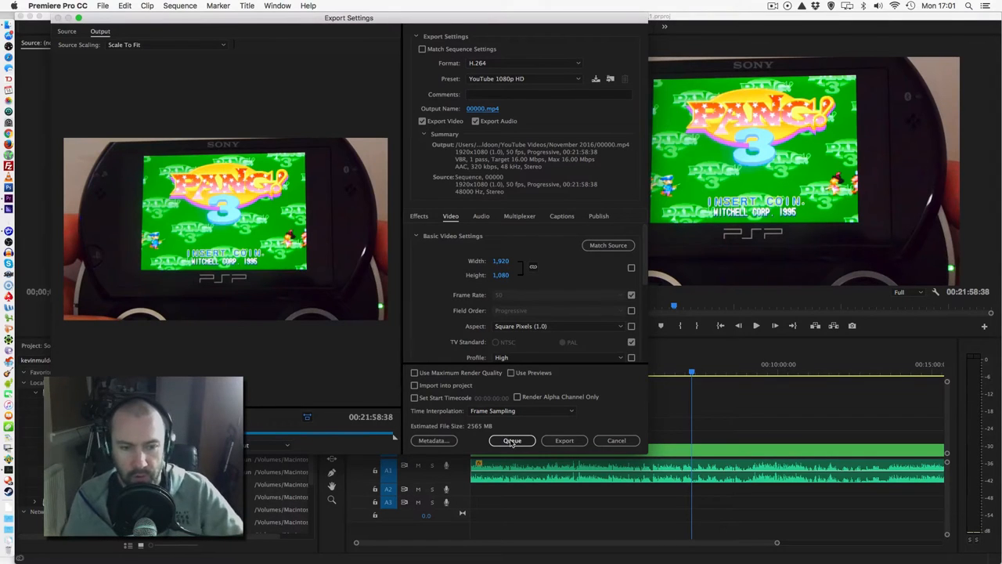
Queue the export in Media Encoder and start encoding 00000.mp4.
click(512, 440)
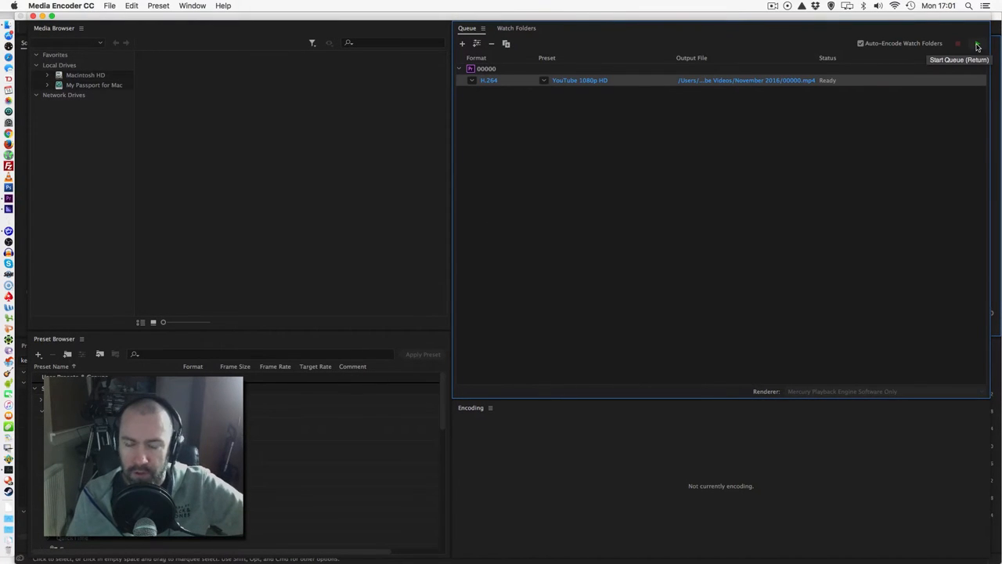
click(976, 43)
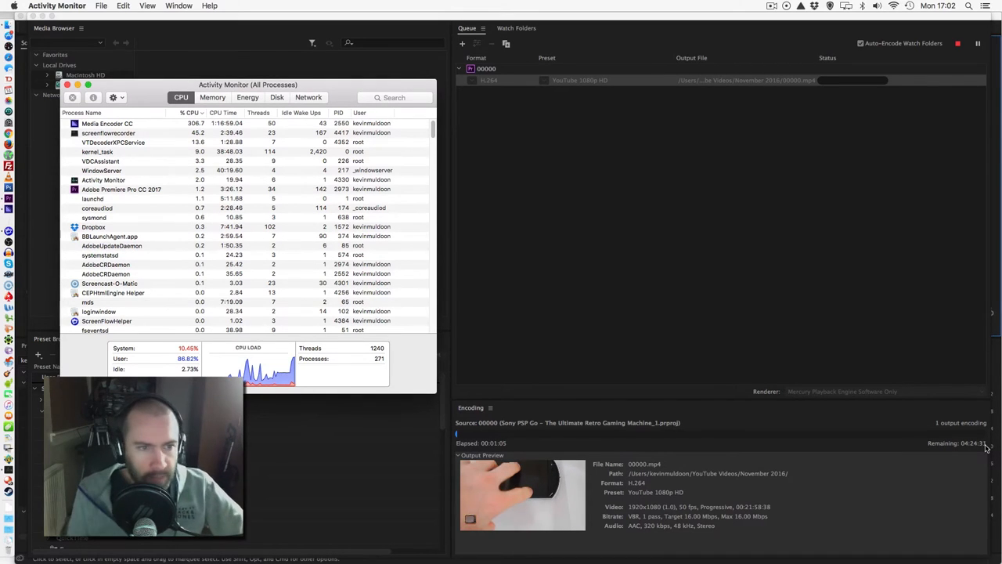
View per-process memory in Activity Monitor and select the Media Encoder CC process.
click(212, 97)
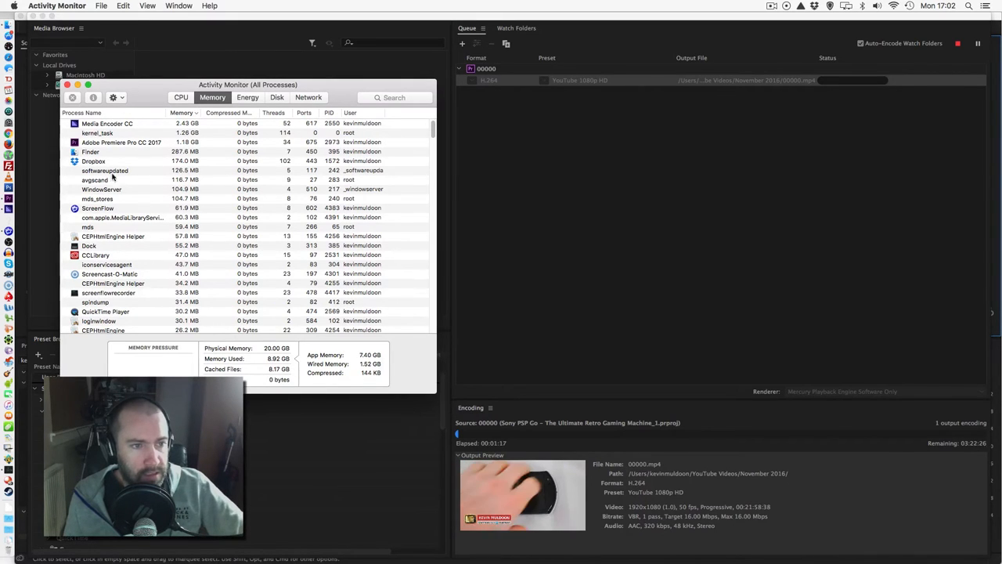
click(97, 207)
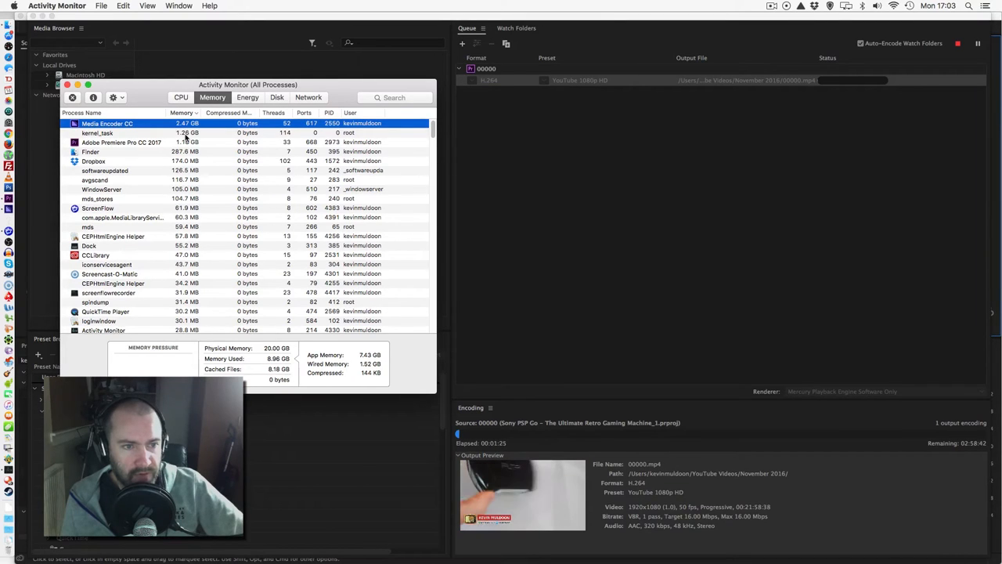
click(181, 97)
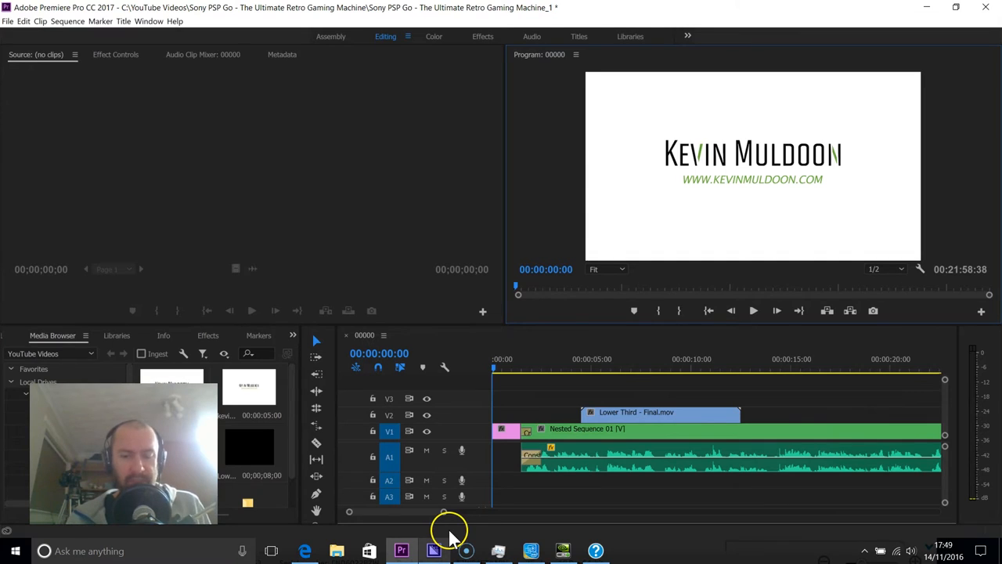
Launch Task Manager and show CPU performance for the Intel Core i7-6820HQ.
click(499, 550)
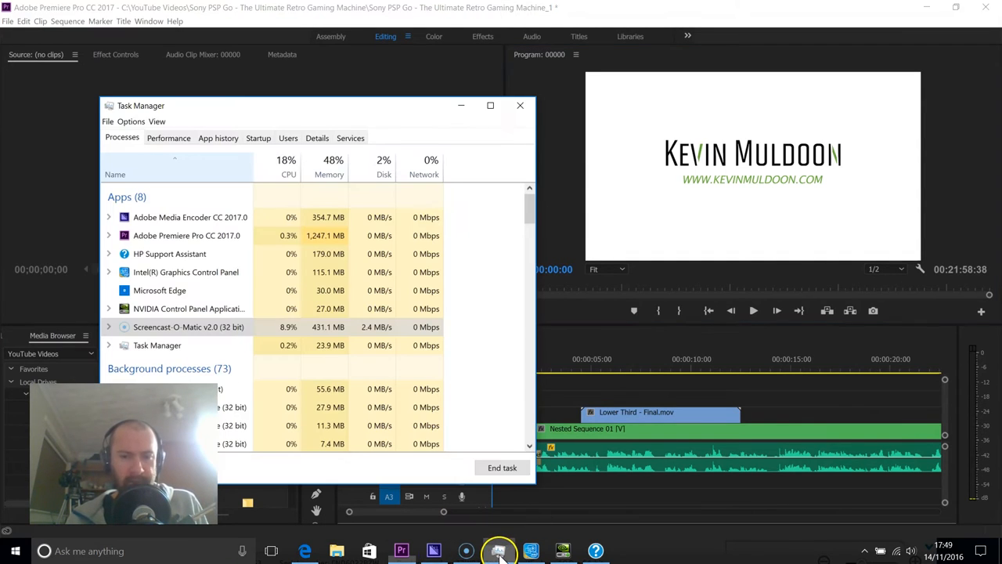
click(168, 138)
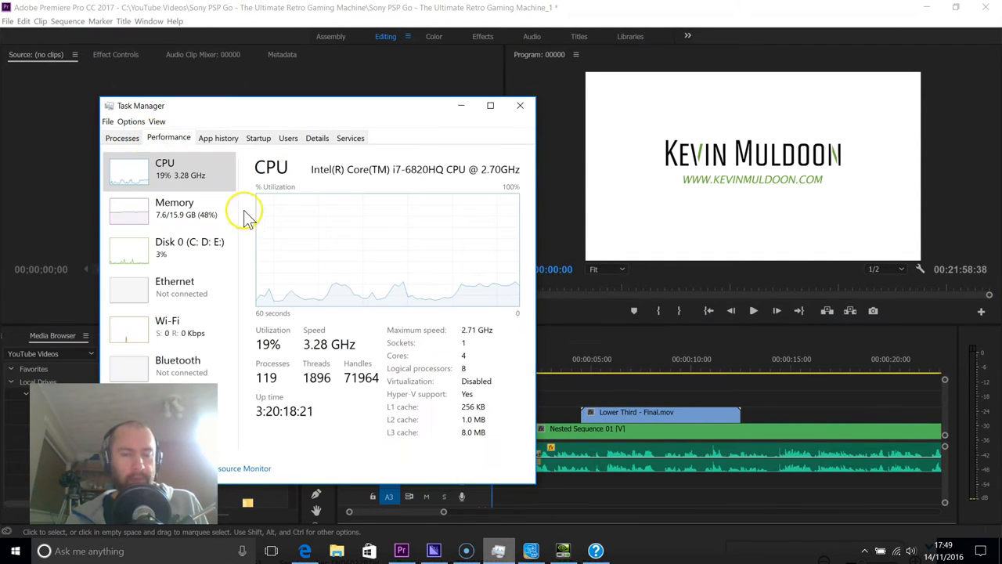
mouse_move(340, 188)
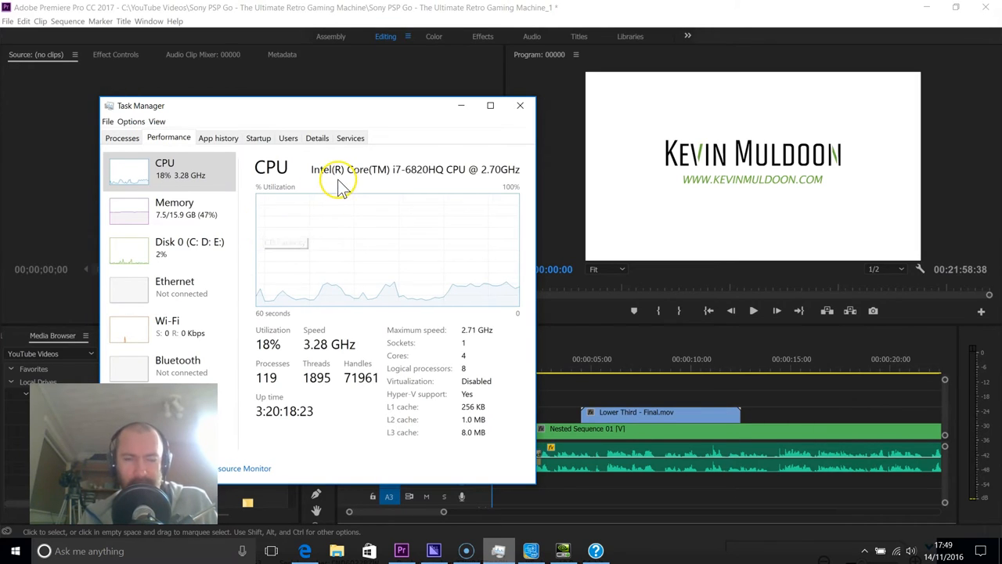
mouse_move(413, 188)
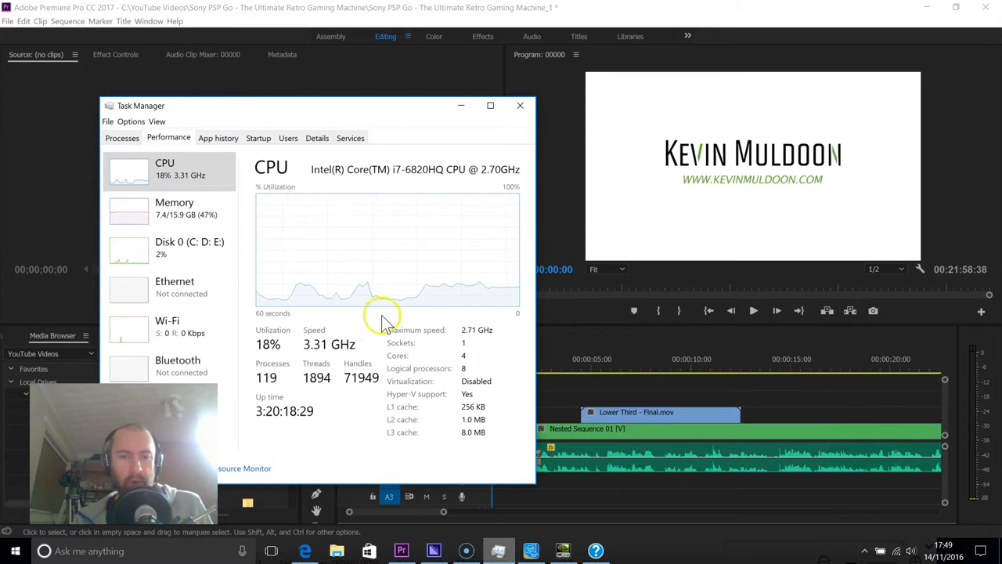
mouse_move(348, 346)
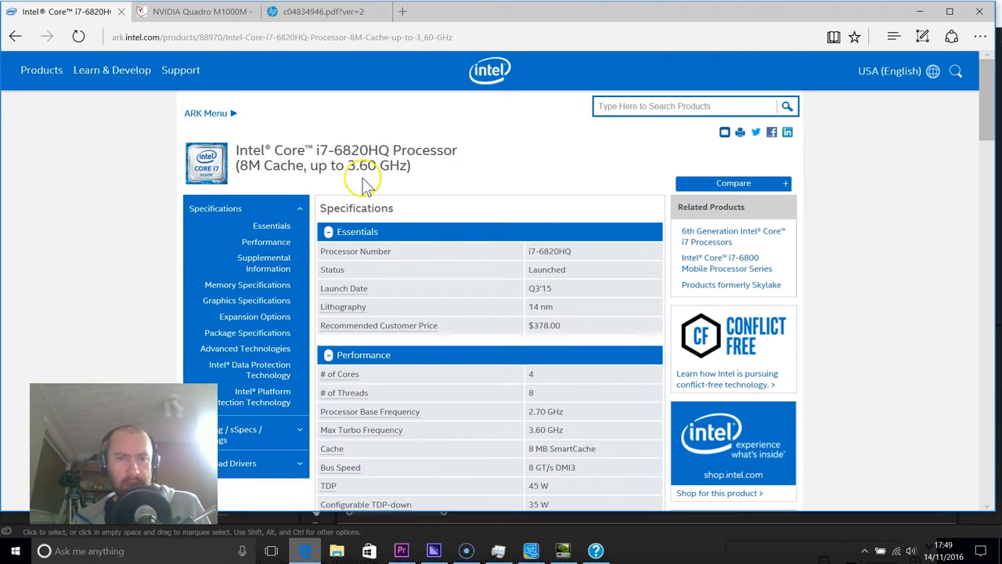
Highlight the 3.60 GHz figure in the Core i7-6820HQ title on Intel's ARK page.
double_click(362, 166)
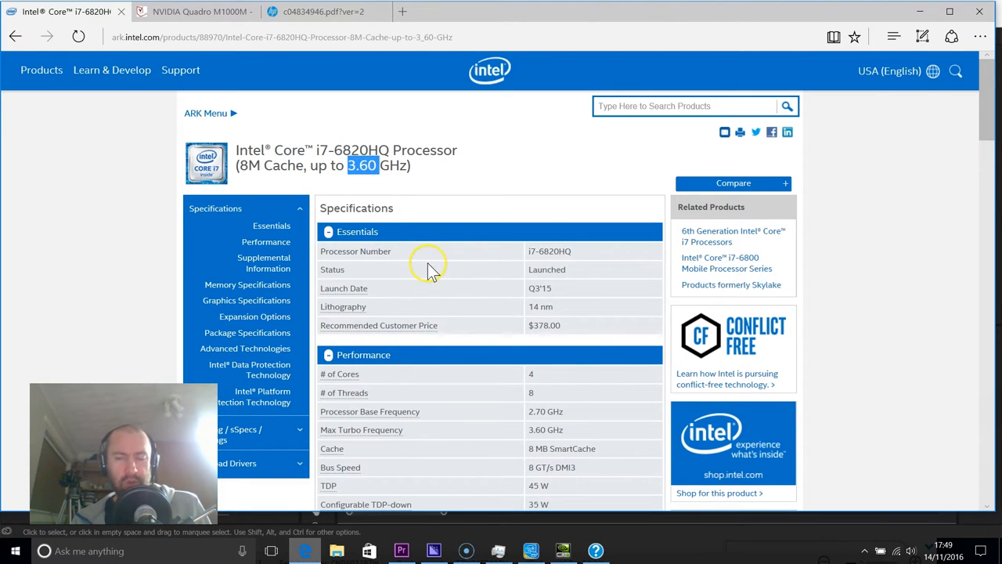
mouse_move(436, 270)
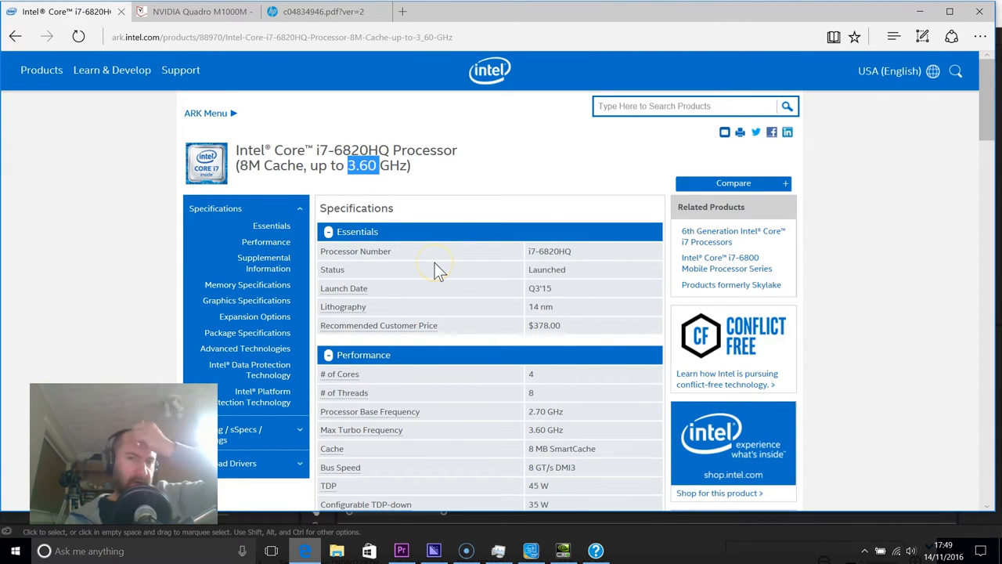
mouse_move(509, 313)
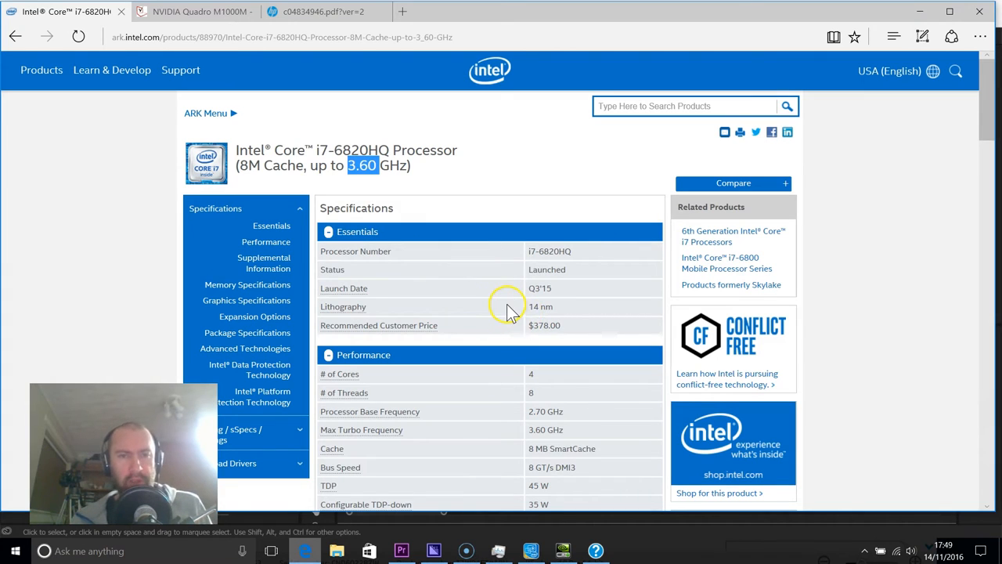
mouse_move(540, 380)
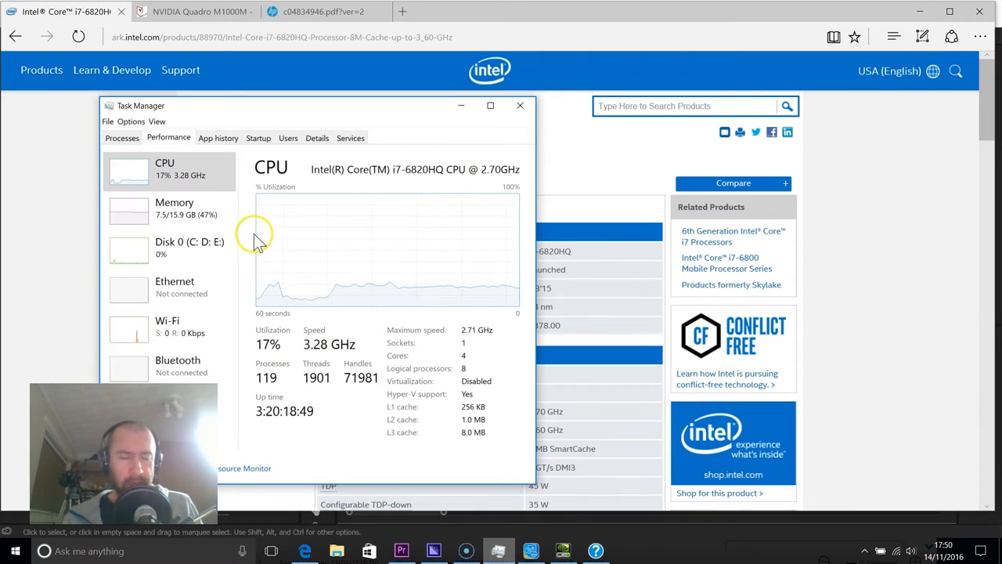
View Task Manager's 16 GB memory details, then Disk 0 activity.
click(173, 208)
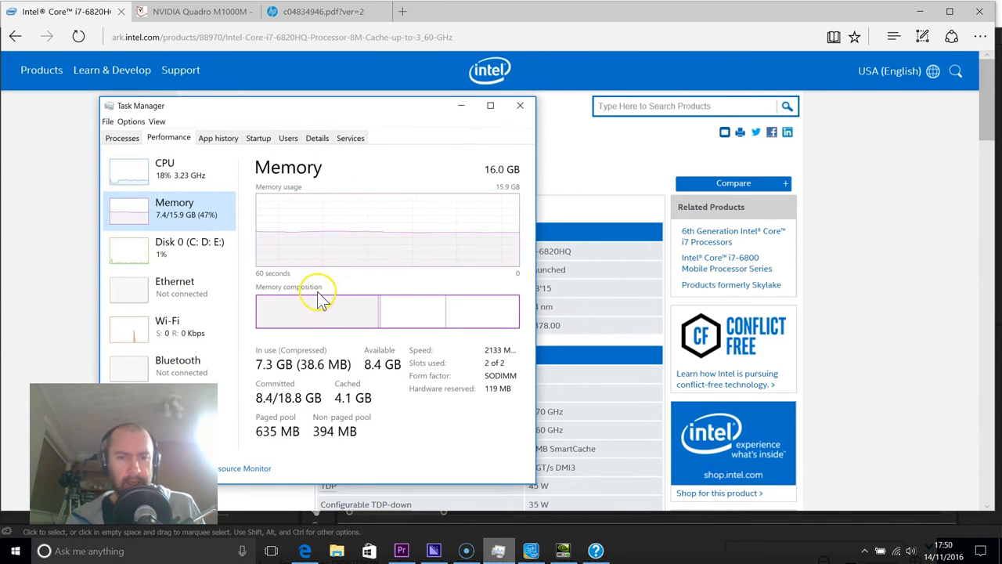
mouse_move(319, 301)
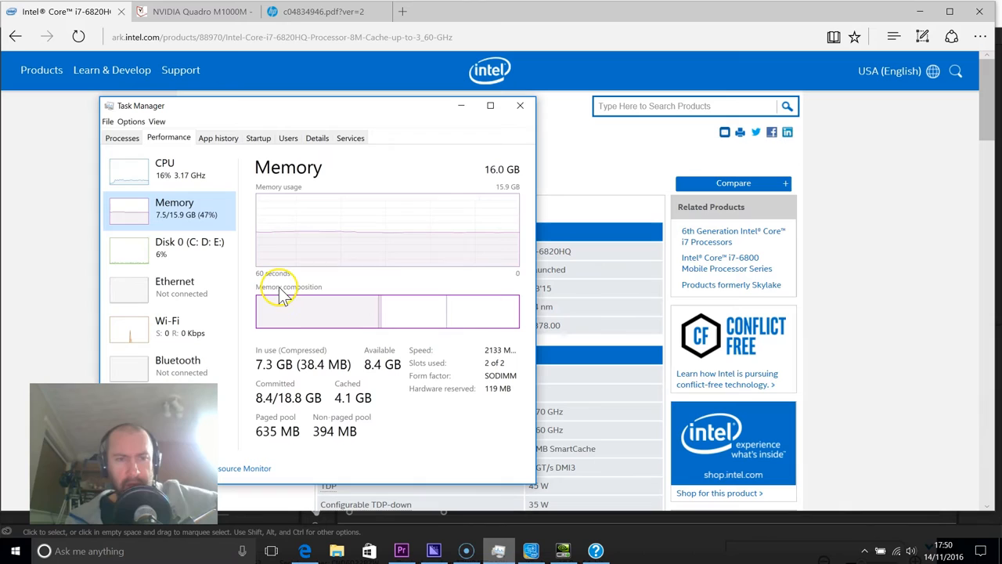
mouse_move(173, 254)
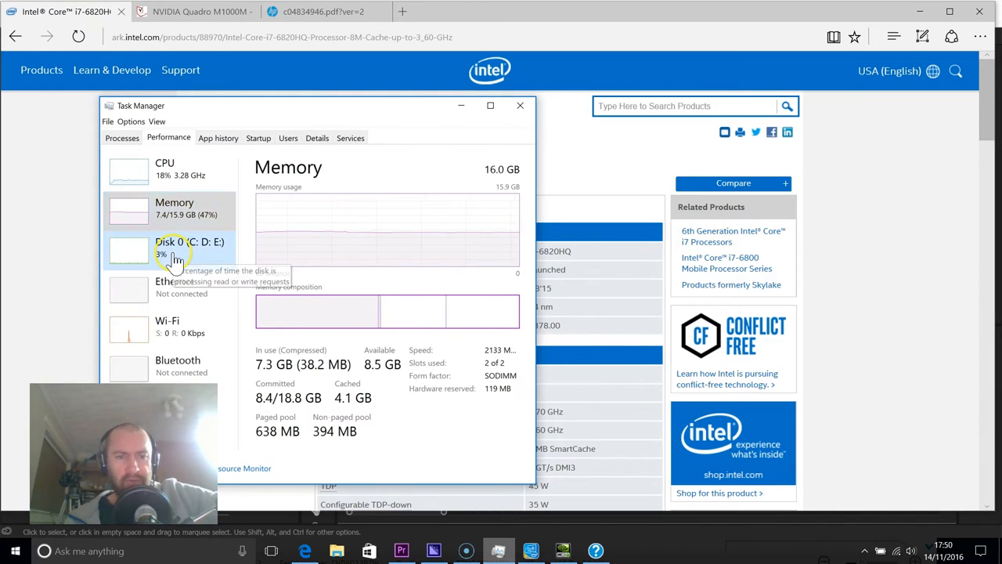
click(173, 247)
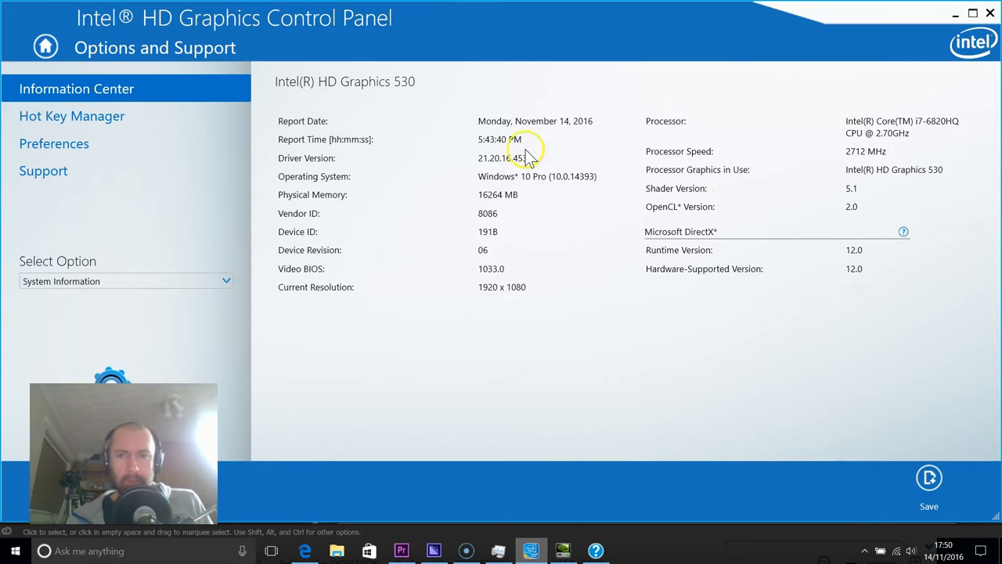
mouse_move(488, 296)
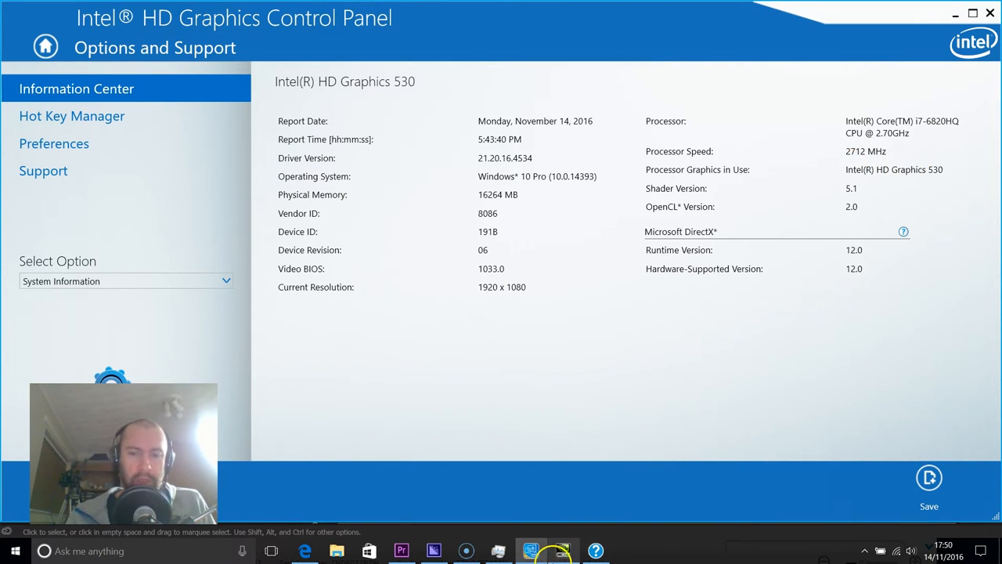
Bring up the NVIDIA Control Panel's PhysX configuration for the Quadro M1000M.
click(562, 550)
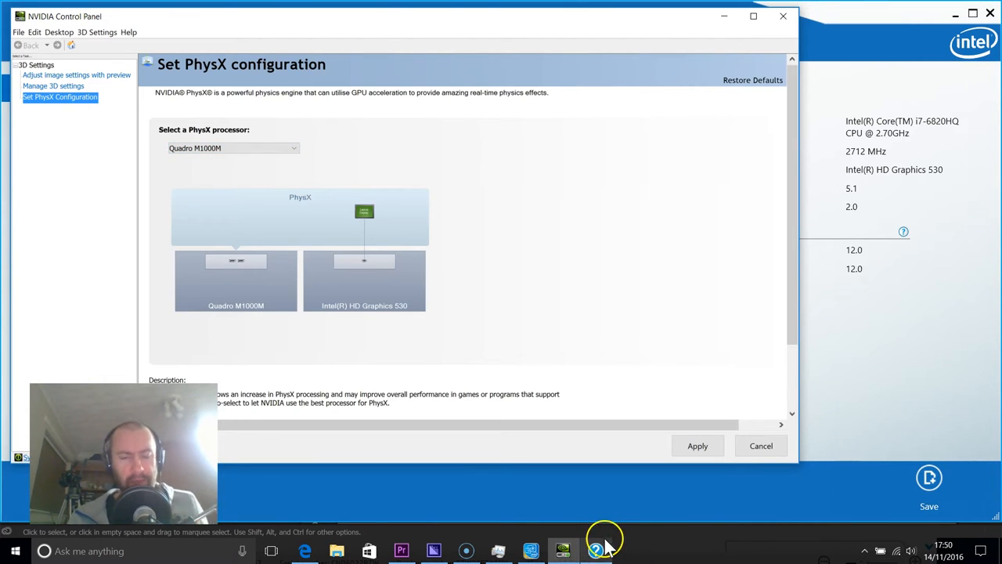
mouse_move(520, 493)
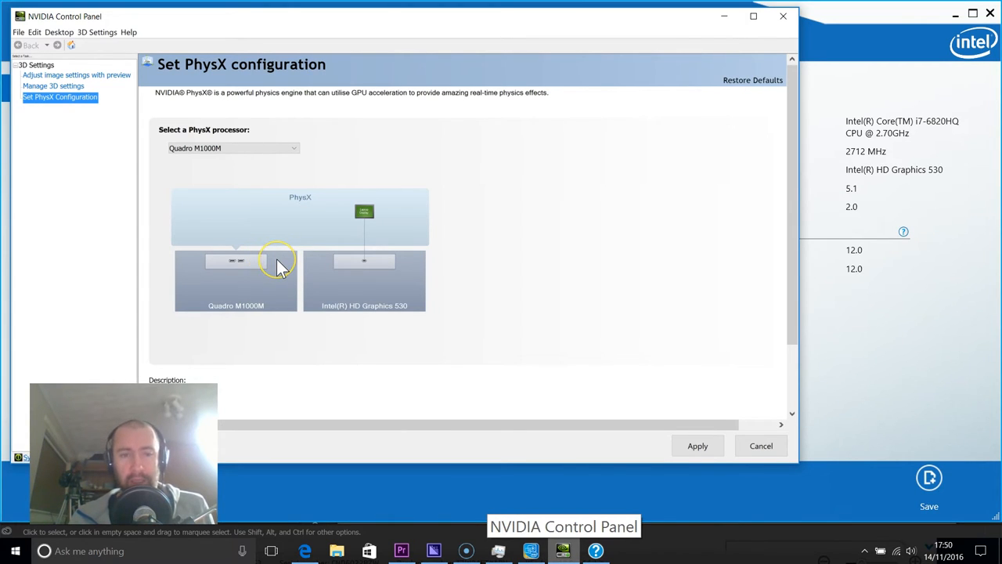
mouse_move(226, 219)
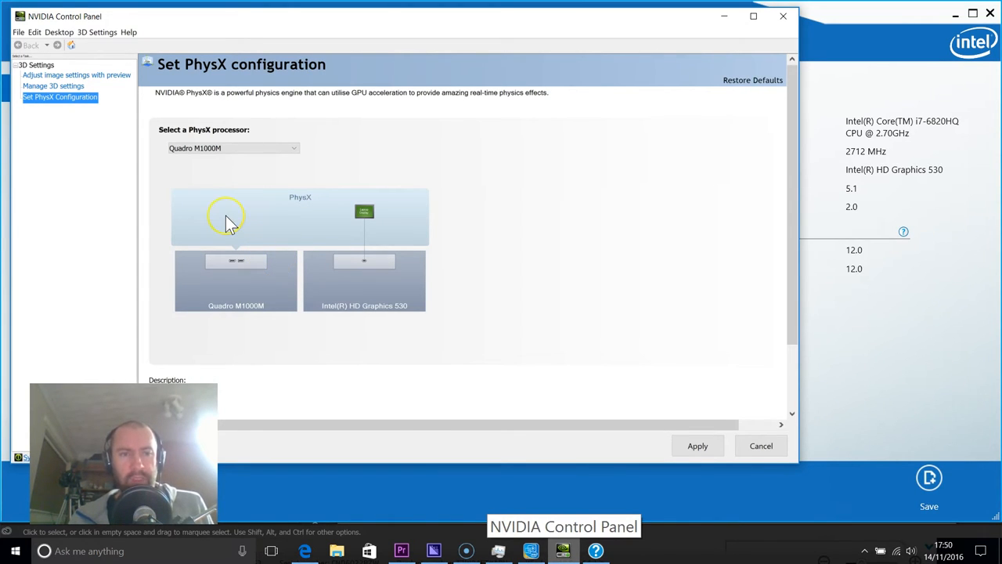
mouse_move(656, 544)
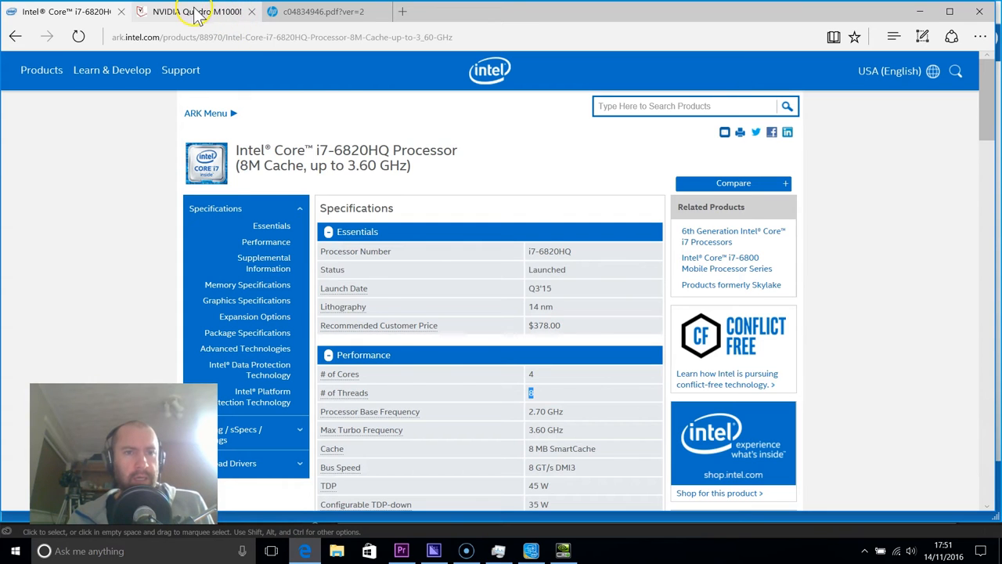
Show the ZBook 15 G3 QuickSpecs graphics section, then close the Edge window from the taskbar.
click(195, 11)
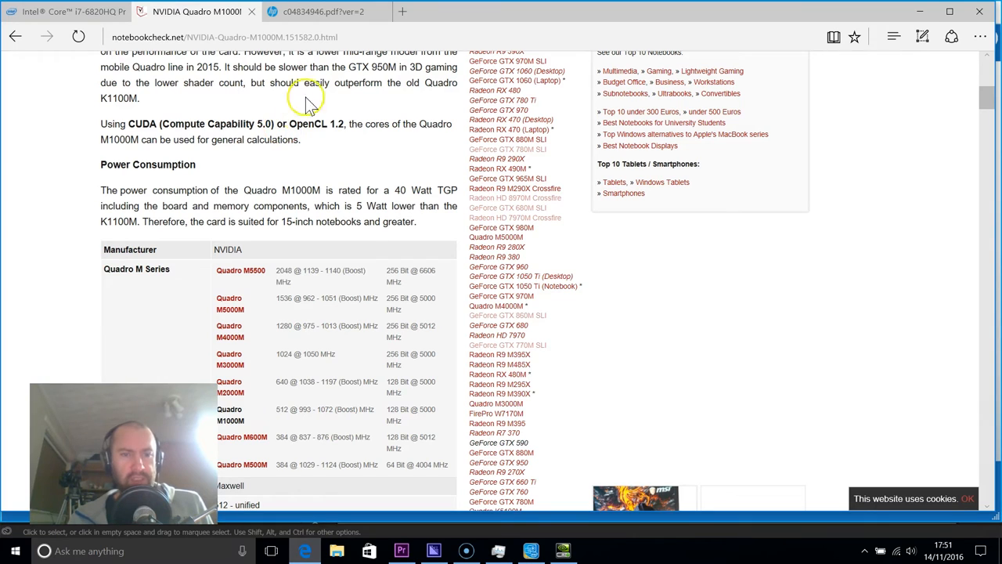
click(313, 11)
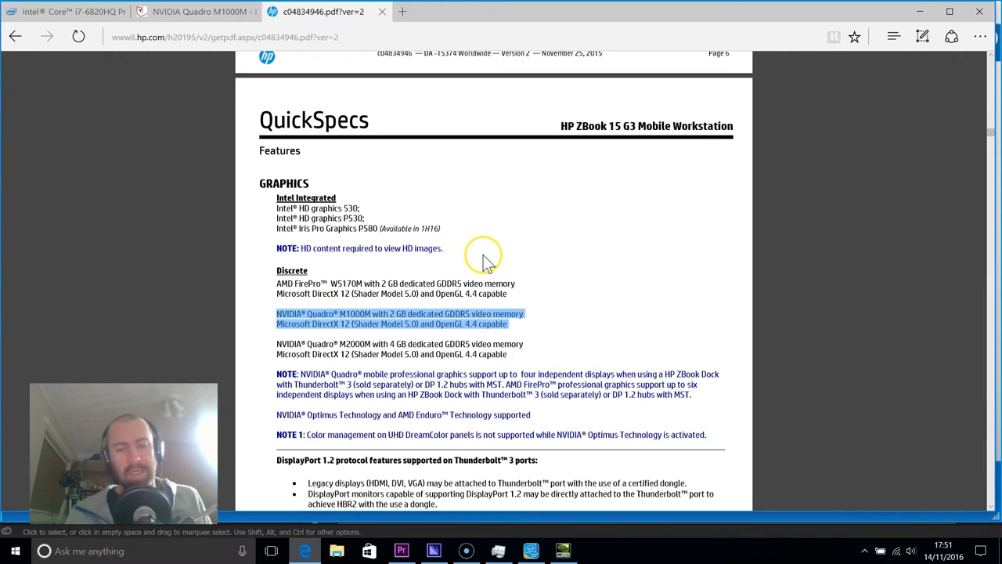
mouse_move(489, 274)
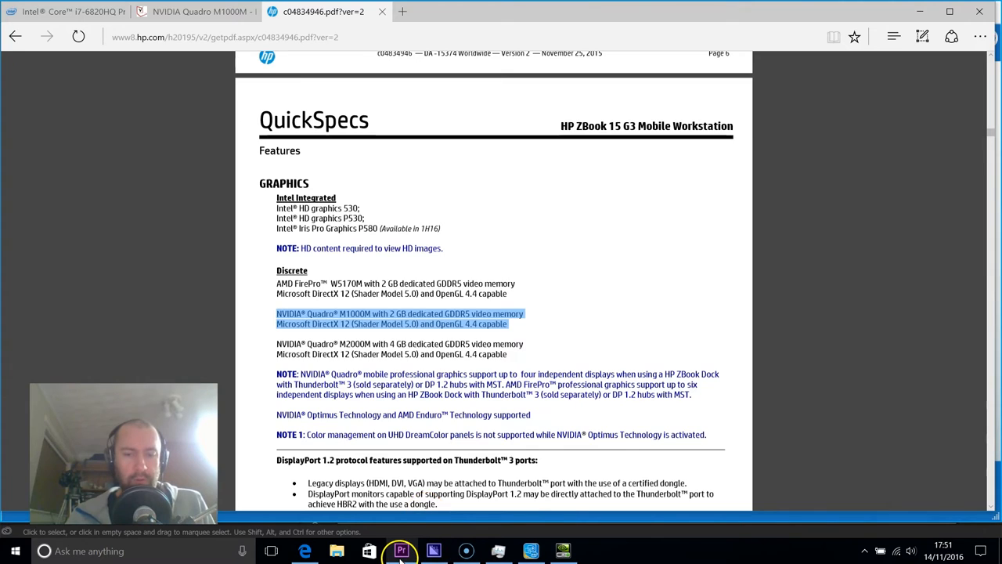
click(401, 550)
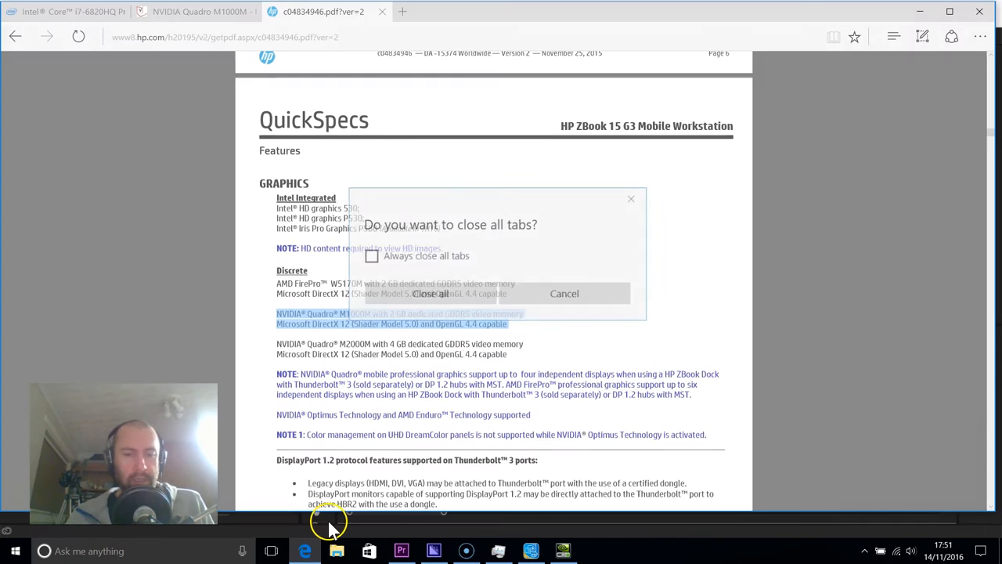
Close all Edge tabs permanently, then close NVIDIA Control Panel discarding unapplied PhysX changes.
click(373, 258)
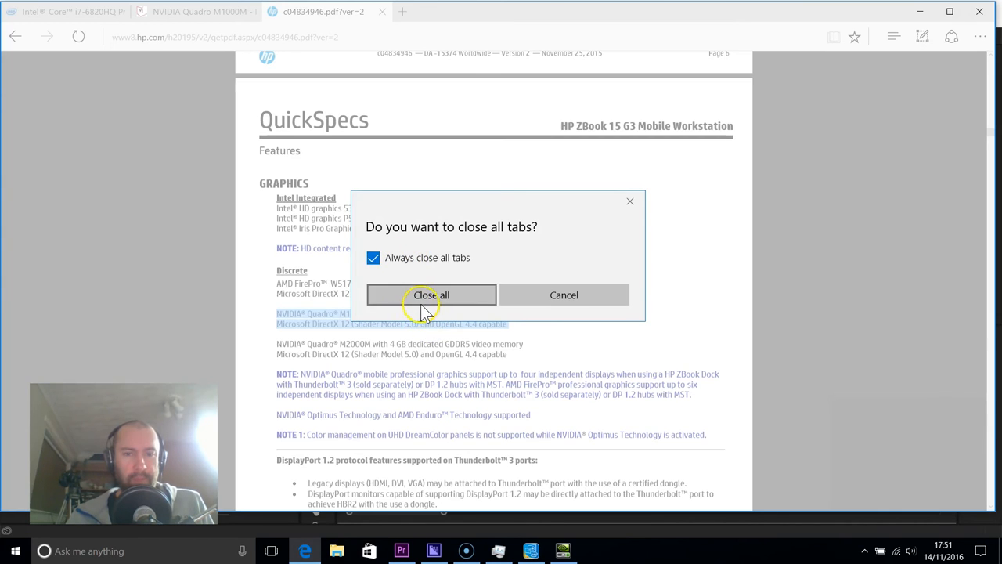
click(431, 294)
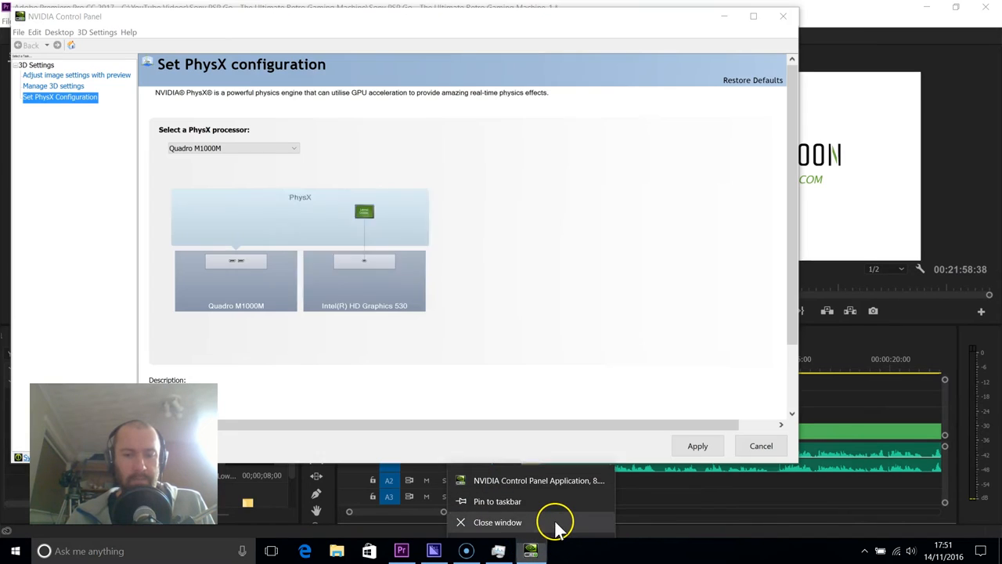
click(497, 522)
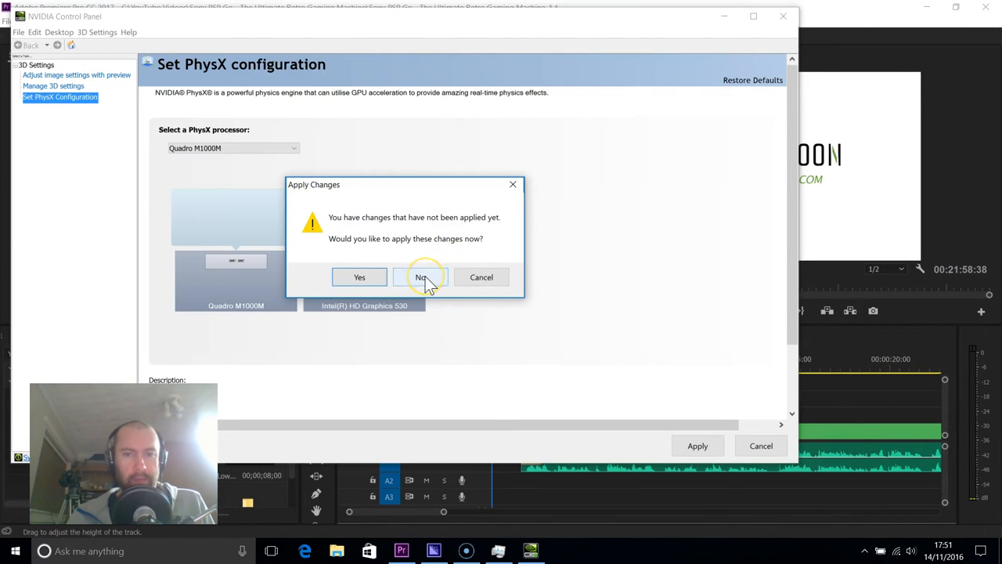
click(421, 276)
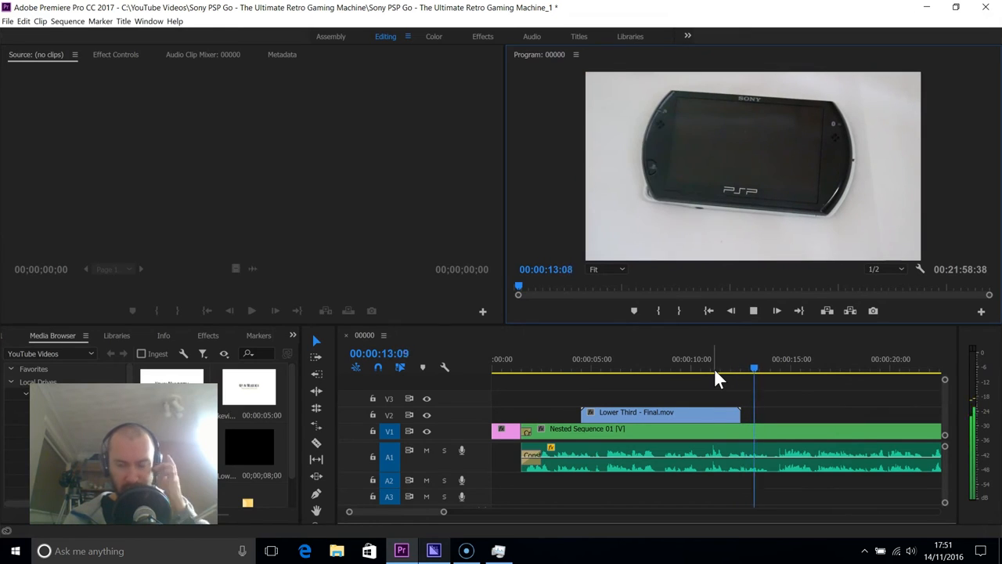
Play the PSP Go sequence from about 1:08, pause it, and view memory usage in Task Manager.
click(775, 311)
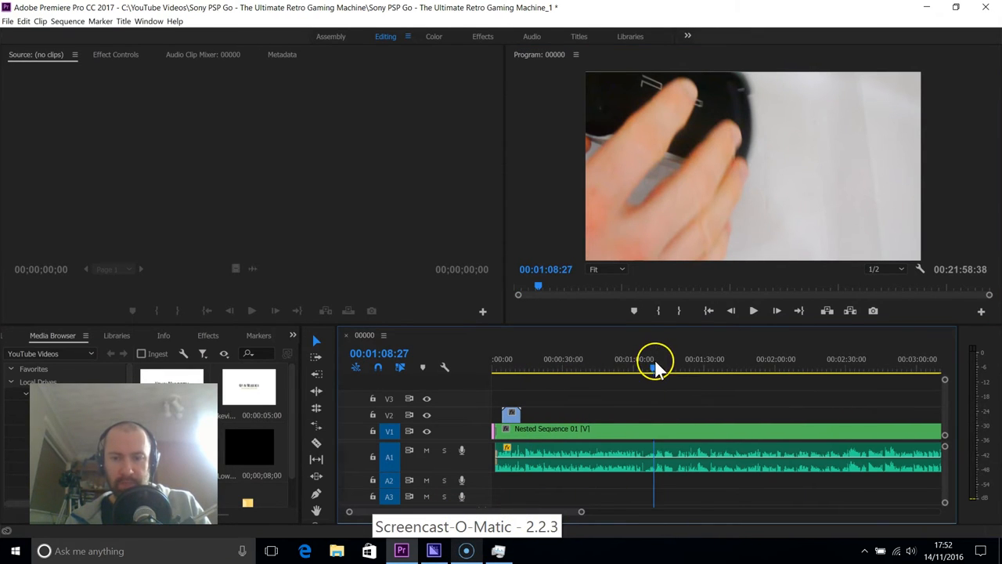
click(752, 311)
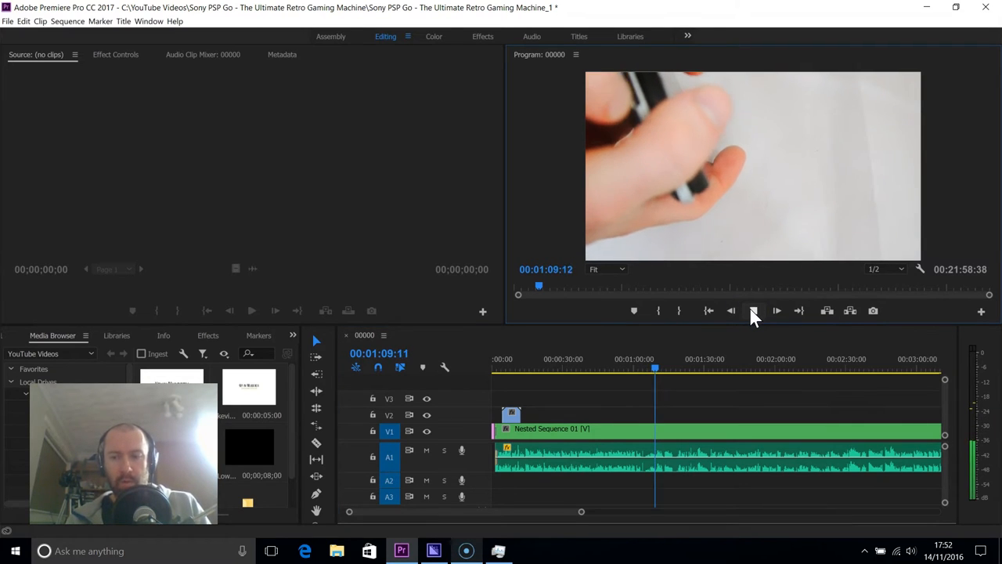
click(776, 311)
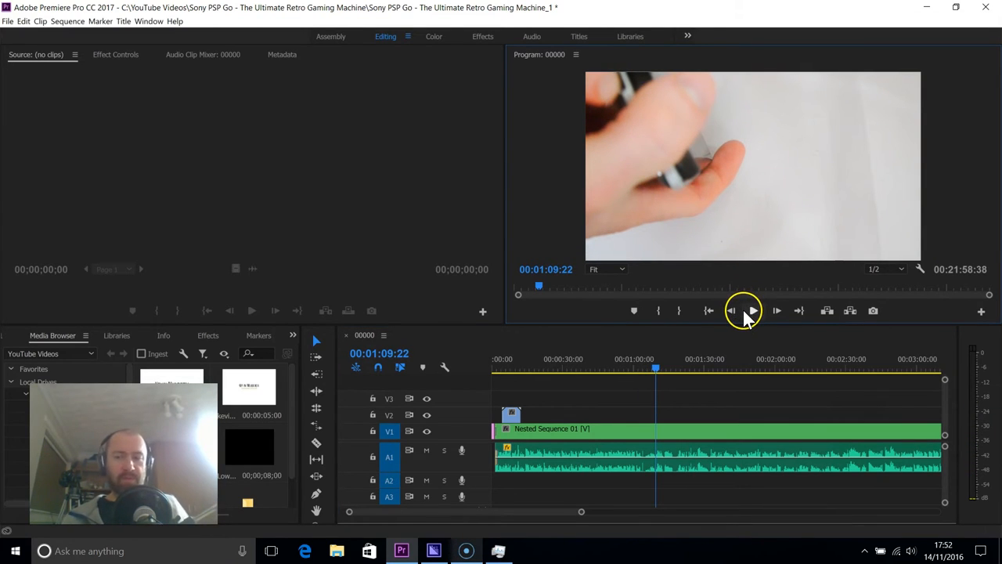
mouse_move(732, 311)
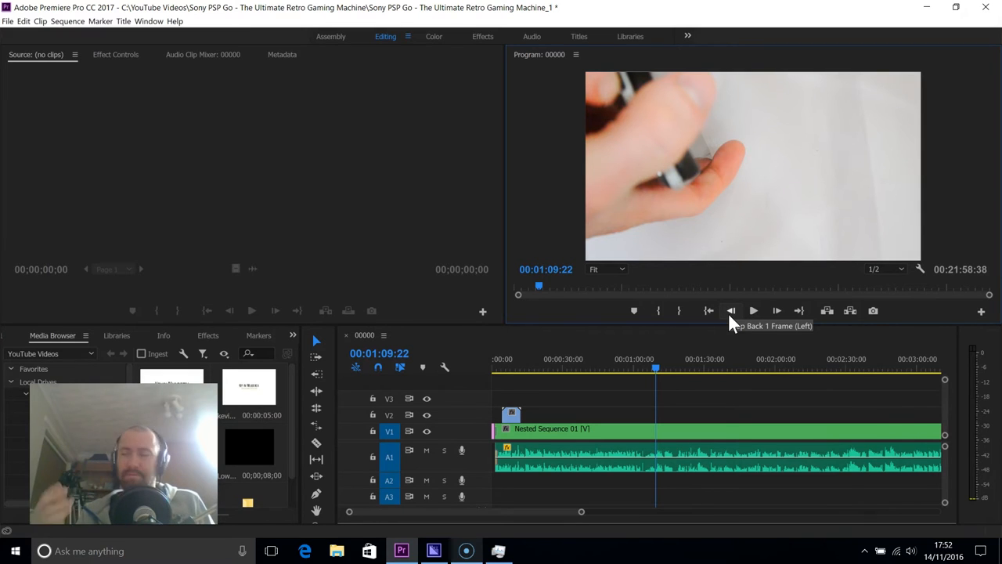
mouse_move(732, 323)
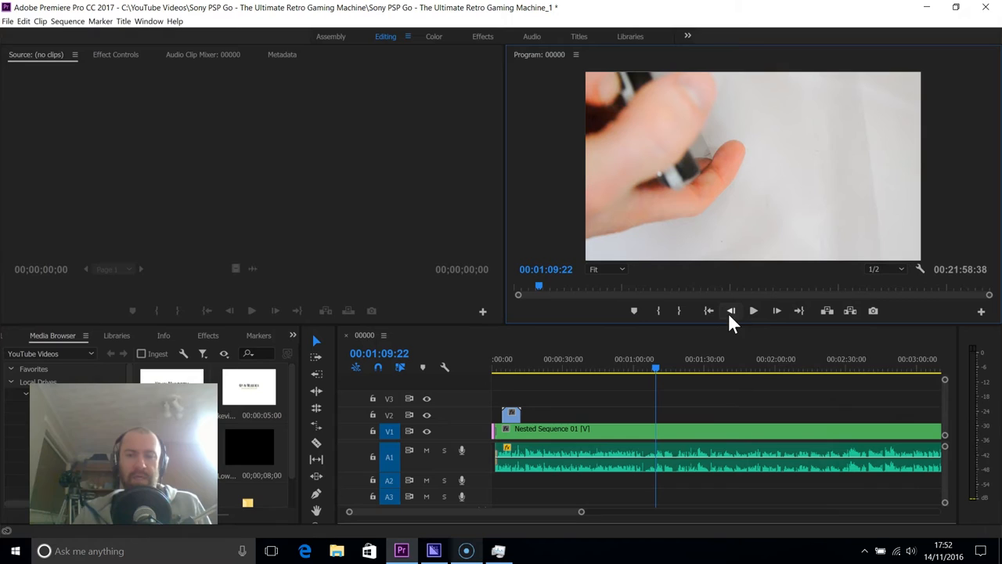
click(497, 551)
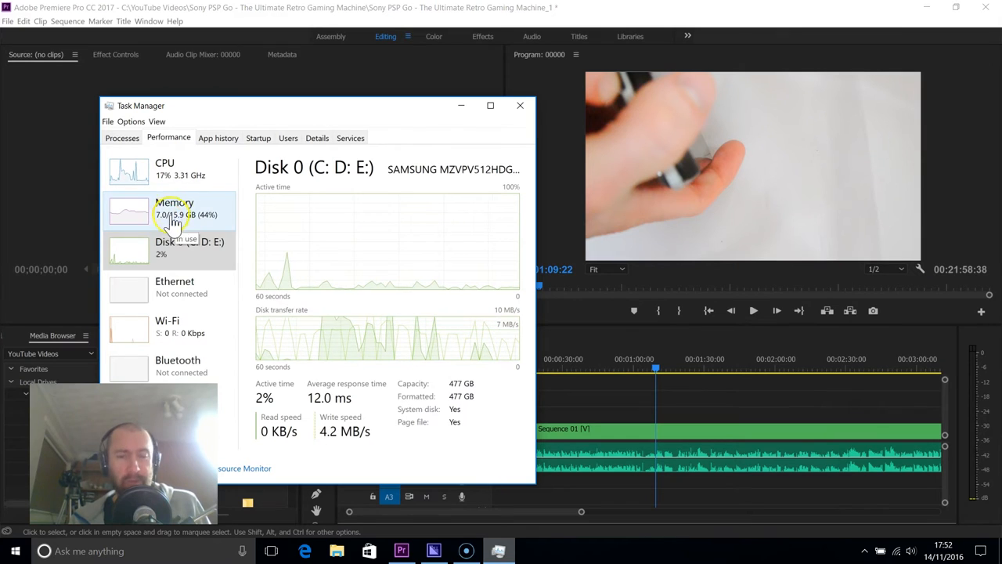
click(122, 138)
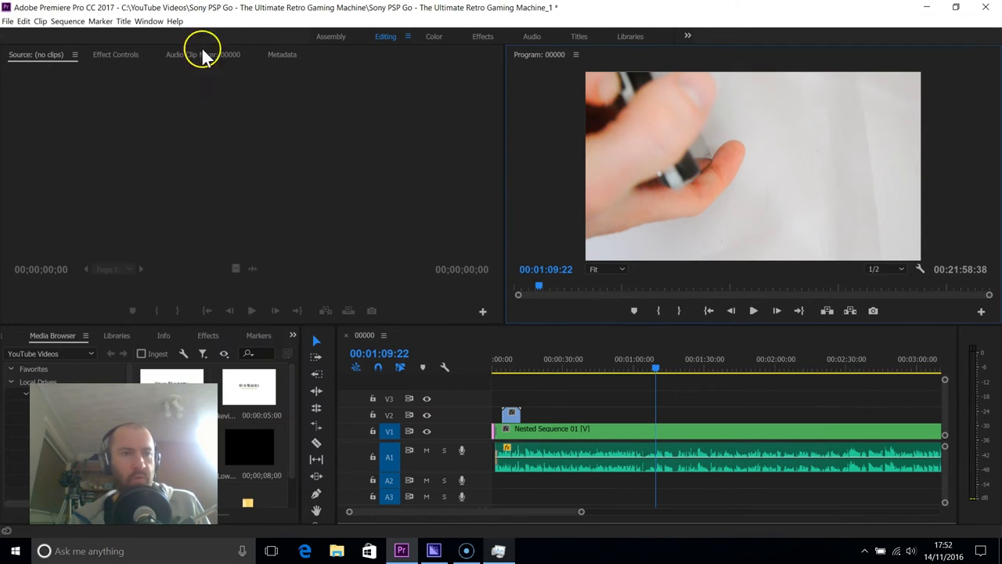
Export the sequence as H.264 with the YouTube 1080p HD preset and queue it to Media Encoder.
click(7, 22)
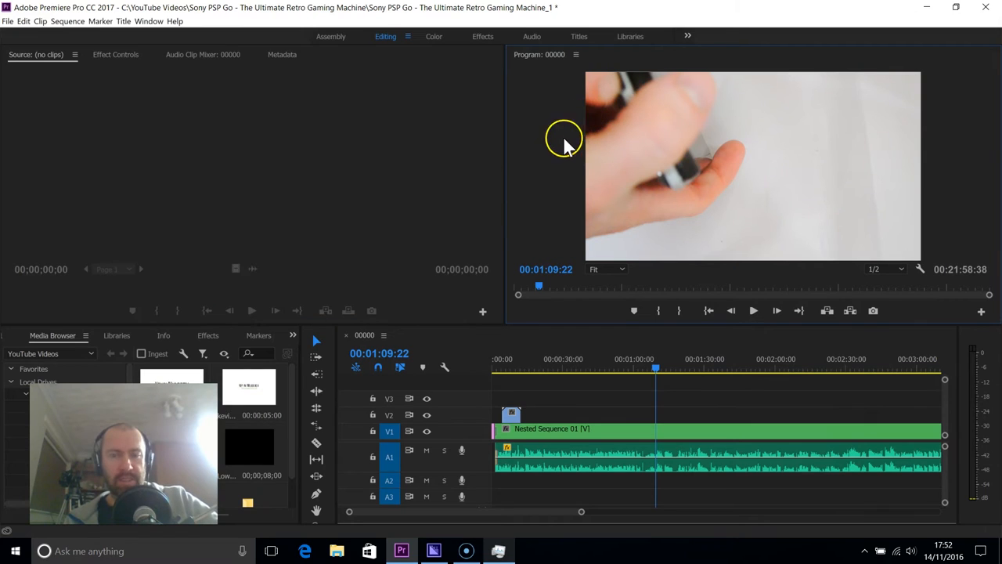
mouse_move(585, 166)
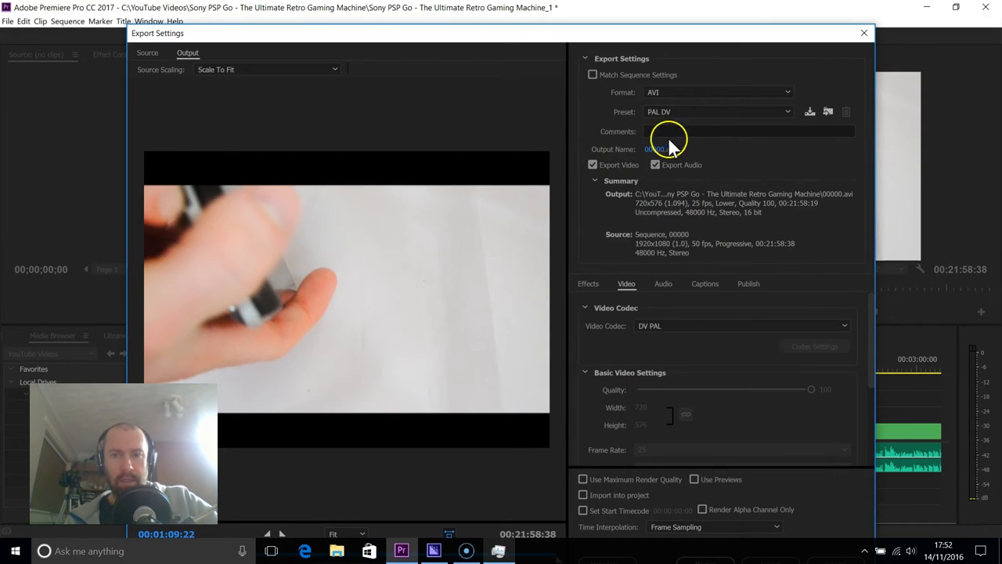
click(714, 92)
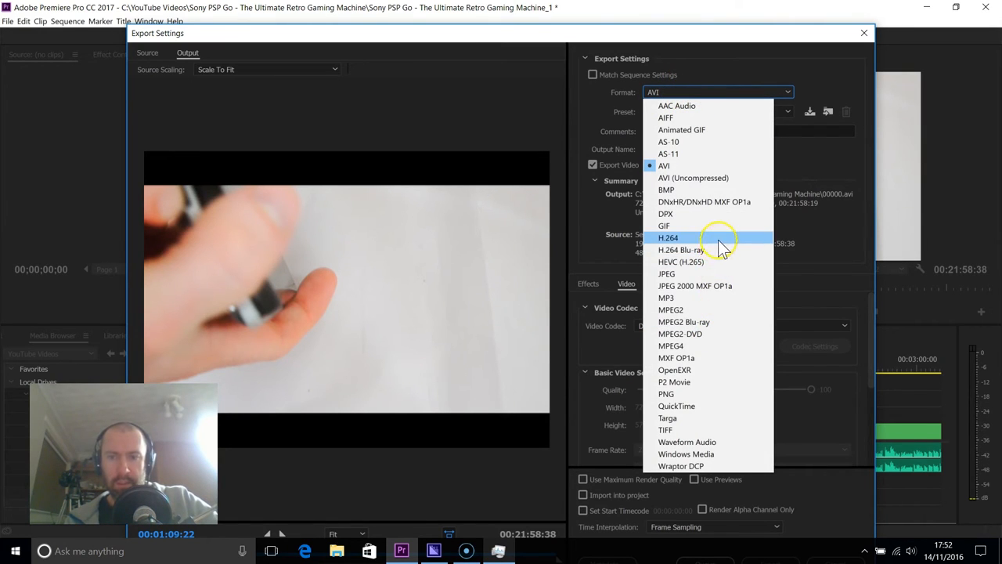
click(667, 238)
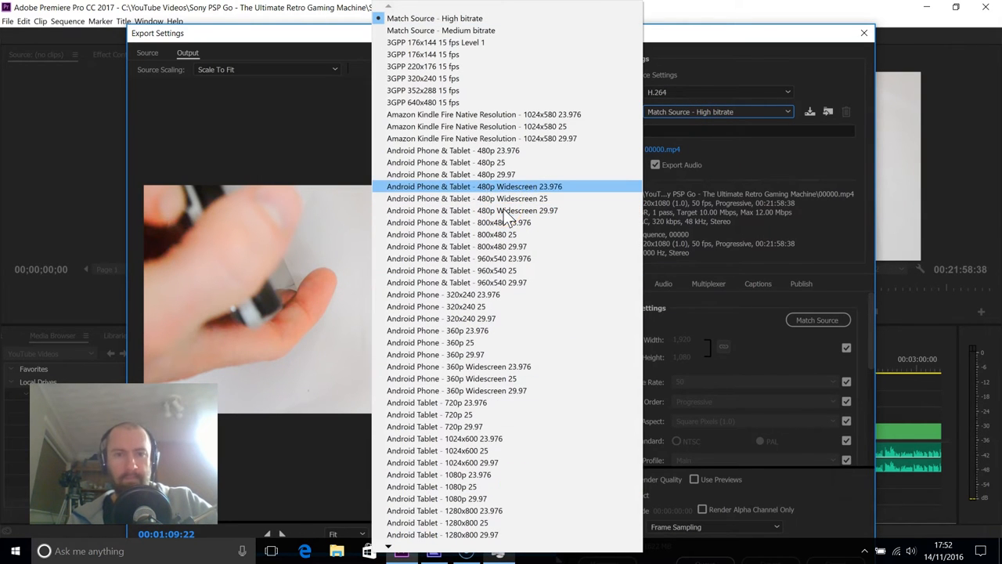
scroll(down, 3)
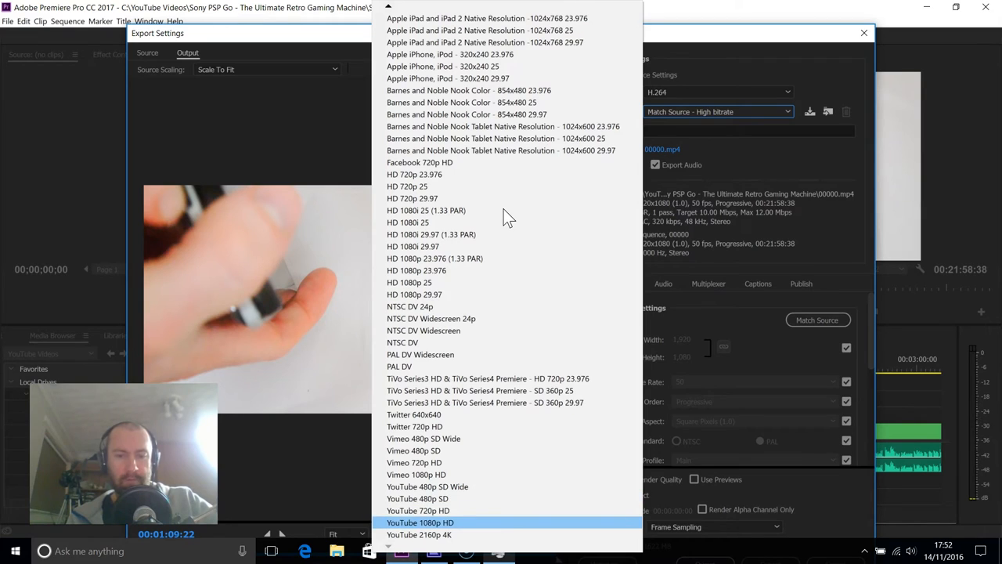
click(420, 522)
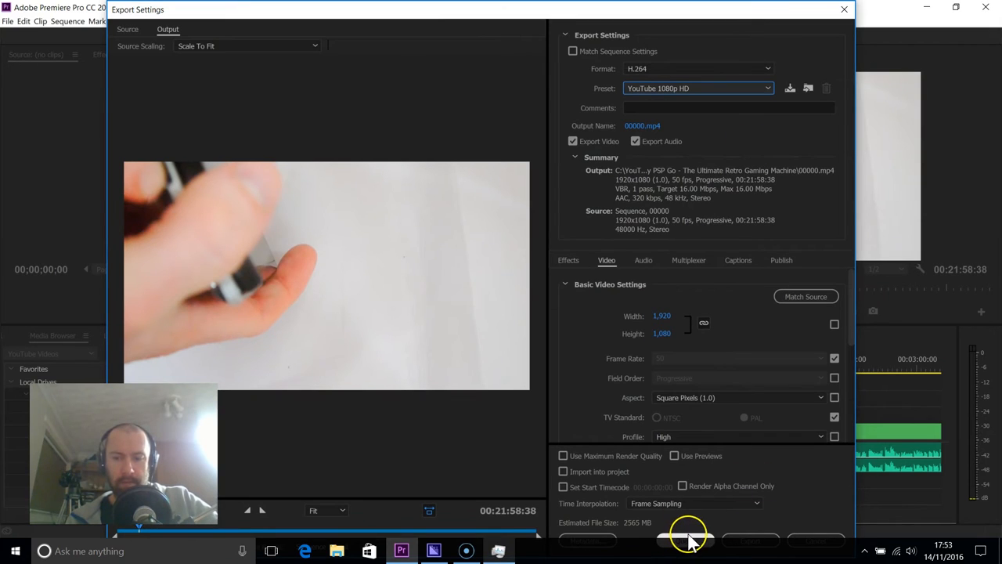
click(685, 536)
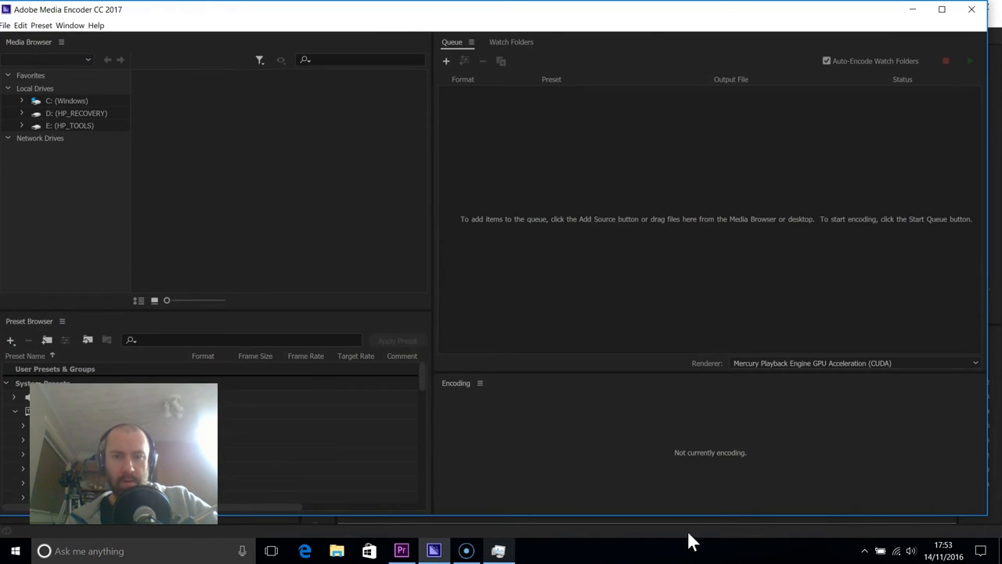
mouse_move(720, 505)
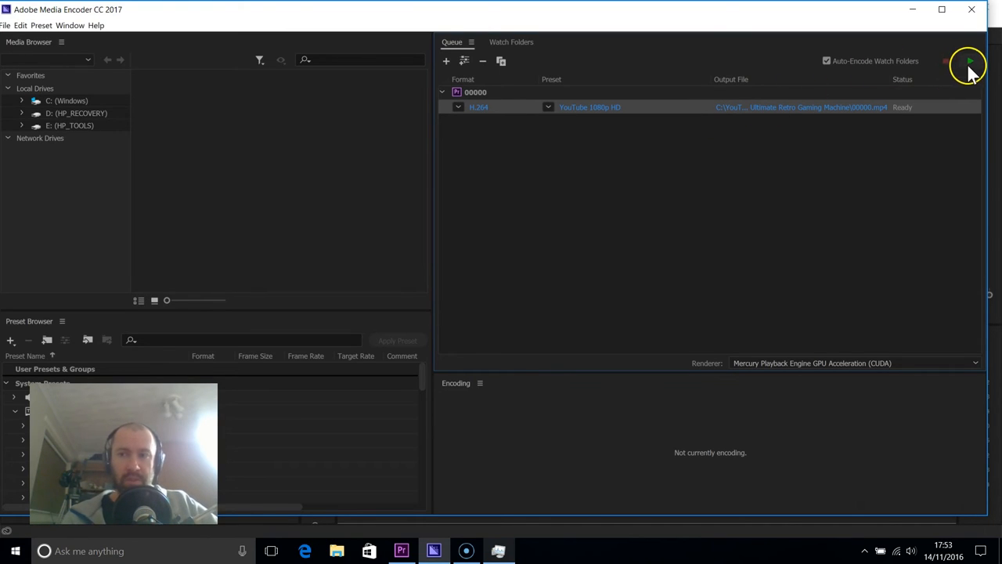
Start the queue to encode the 00000 sequence as H.264 YouTube 1080p HD.
click(969, 62)
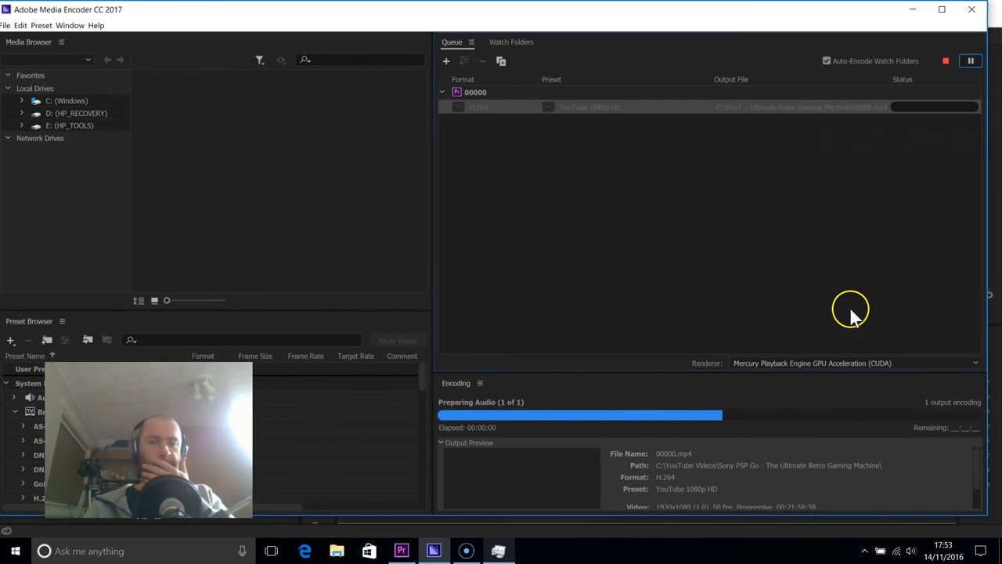
mouse_move(763, 243)
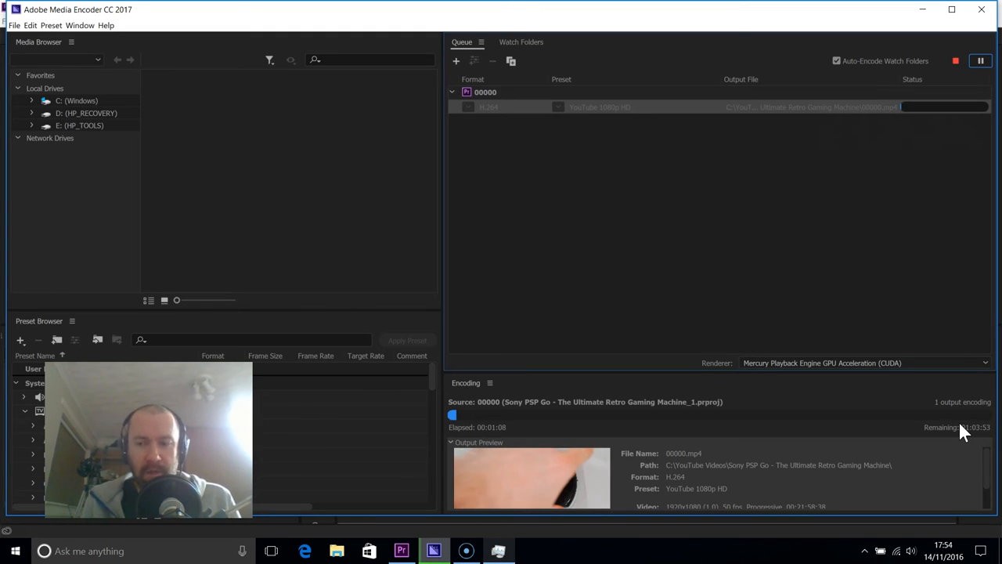
mouse_move(976, 446)
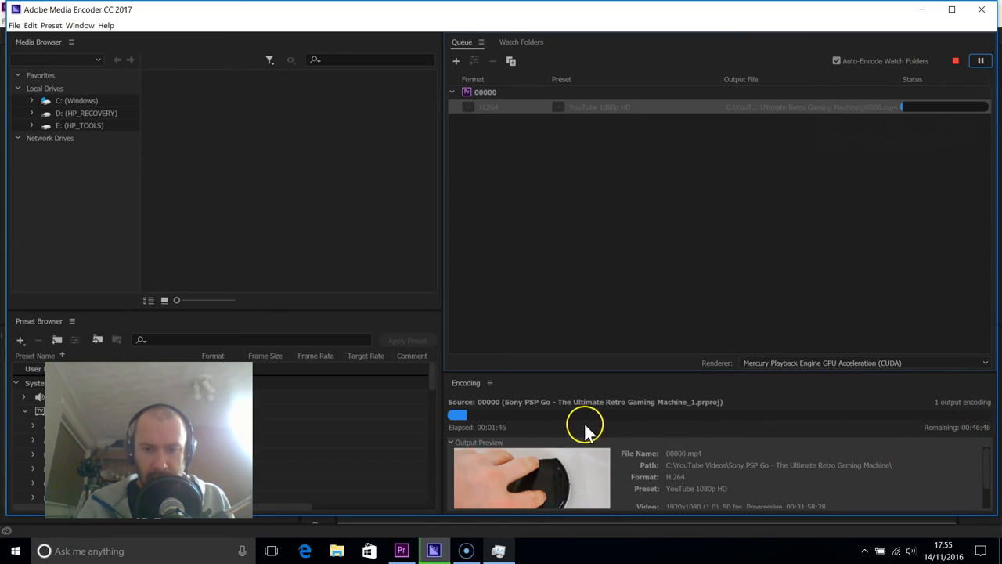
mouse_move(736, 444)
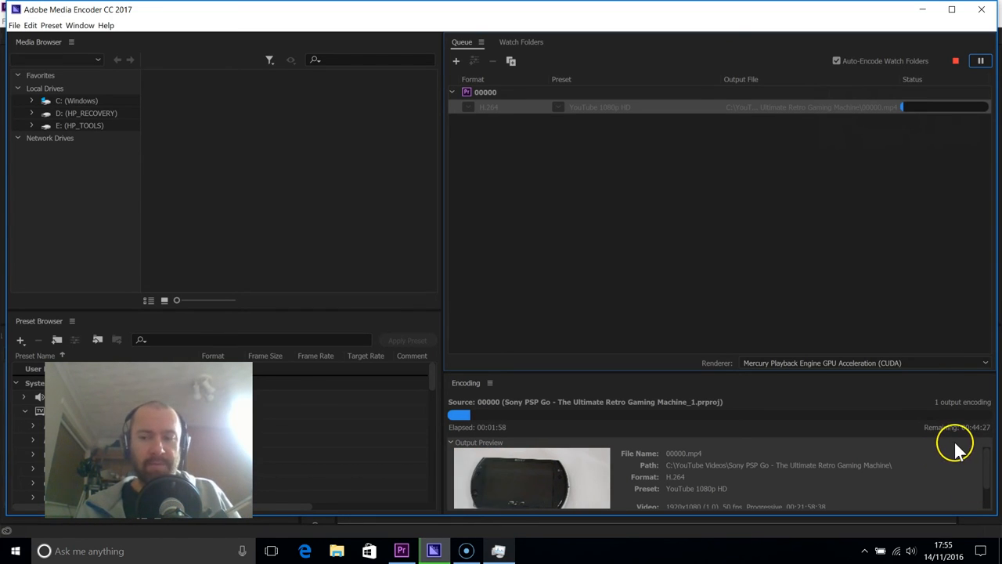
mouse_move(885, 447)
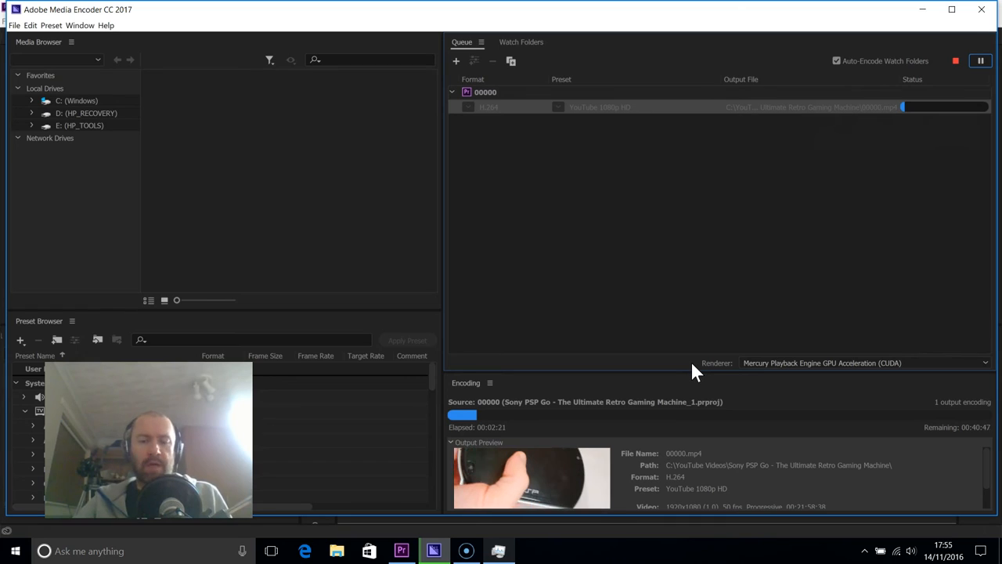
mouse_move(726, 362)
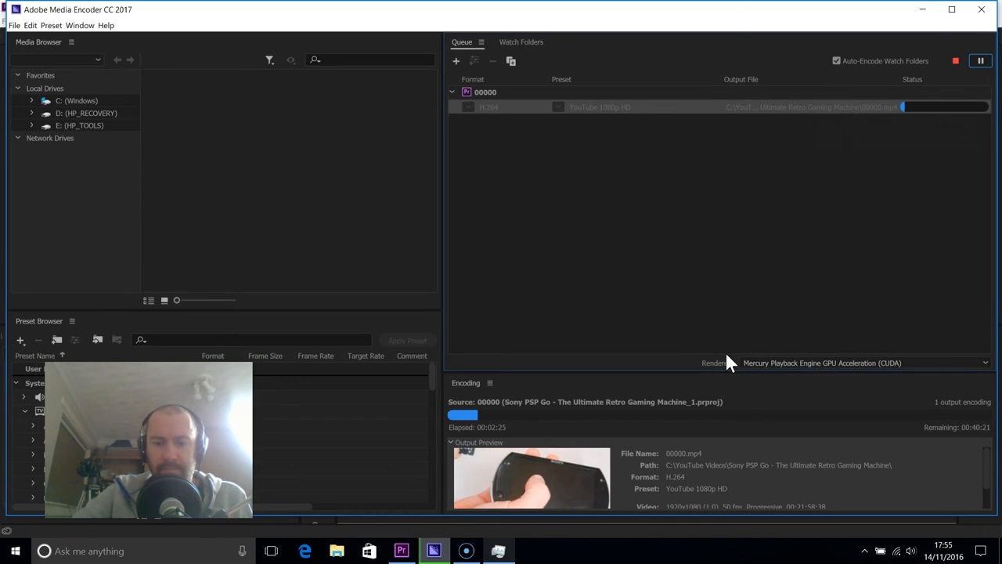
click(498, 550)
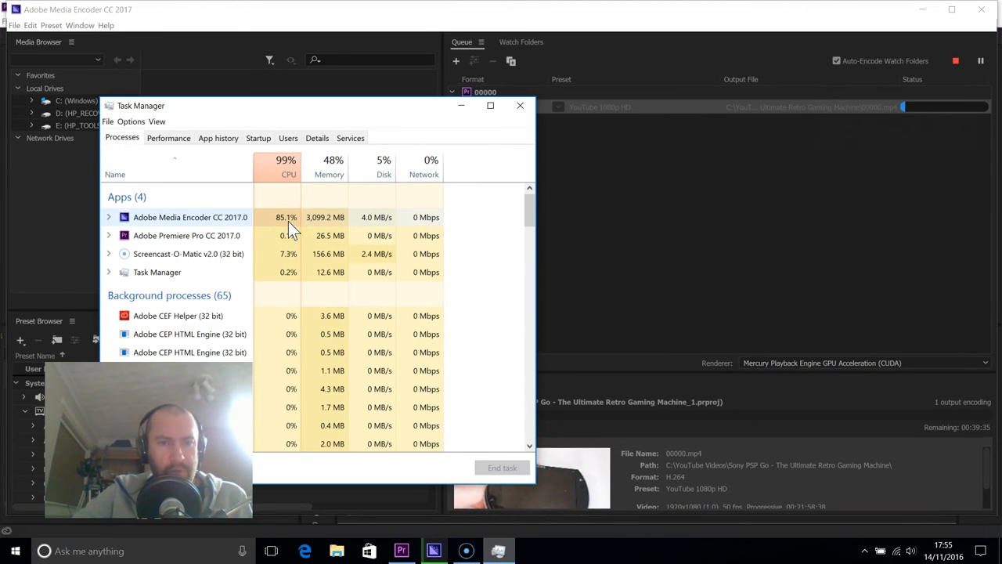
click(169, 137)
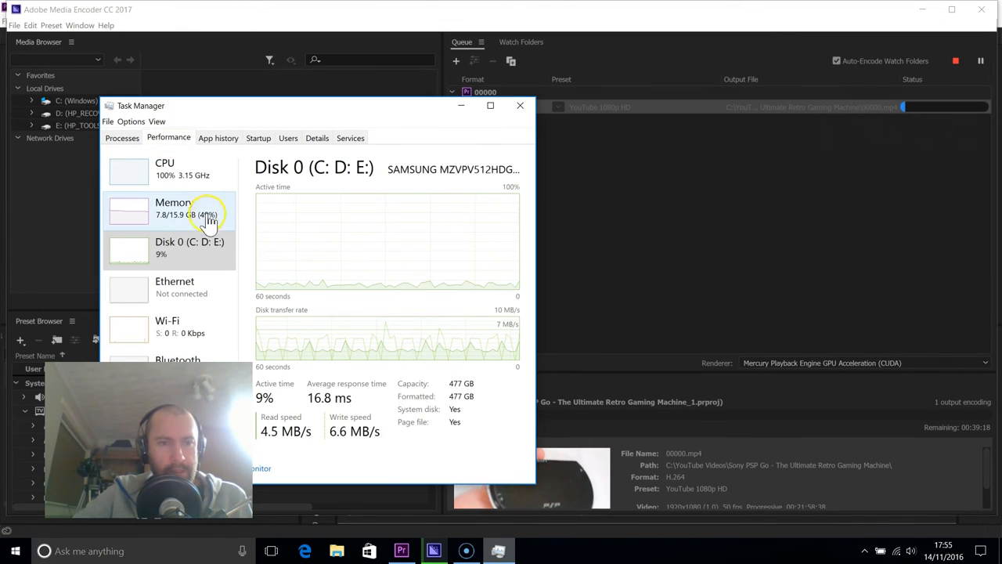
click(164, 168)
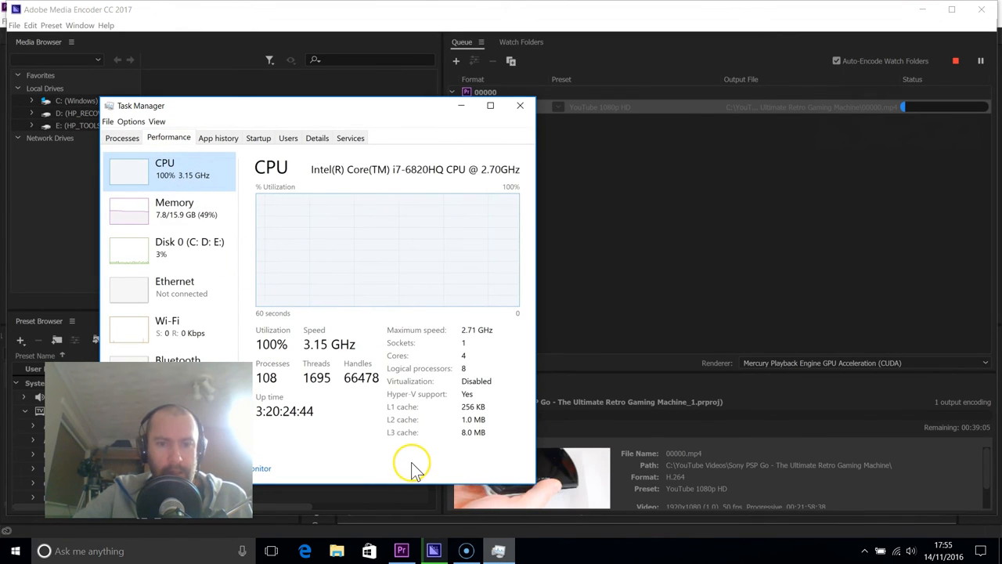
mouse_move(309, 352)
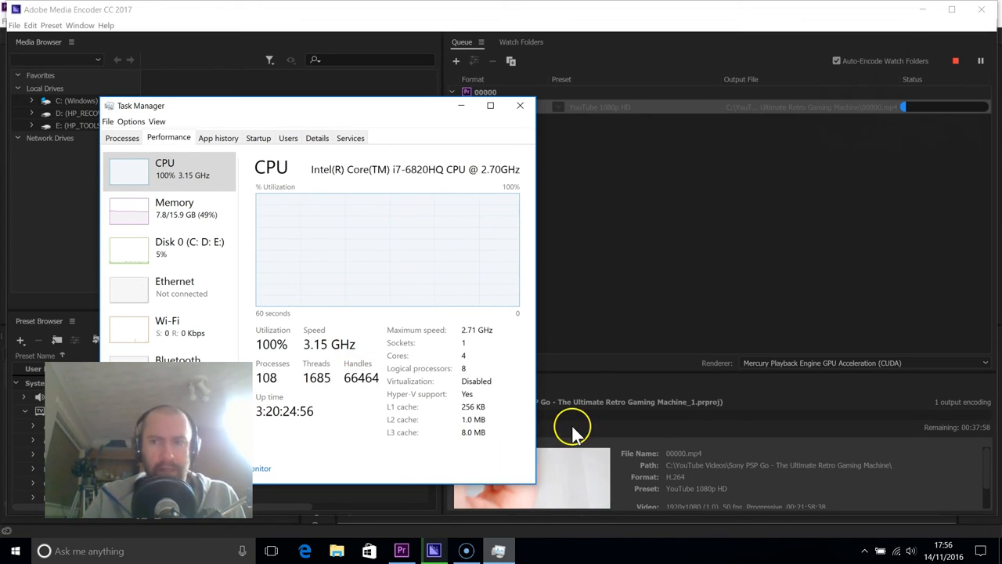
mouse_move(491, 305)
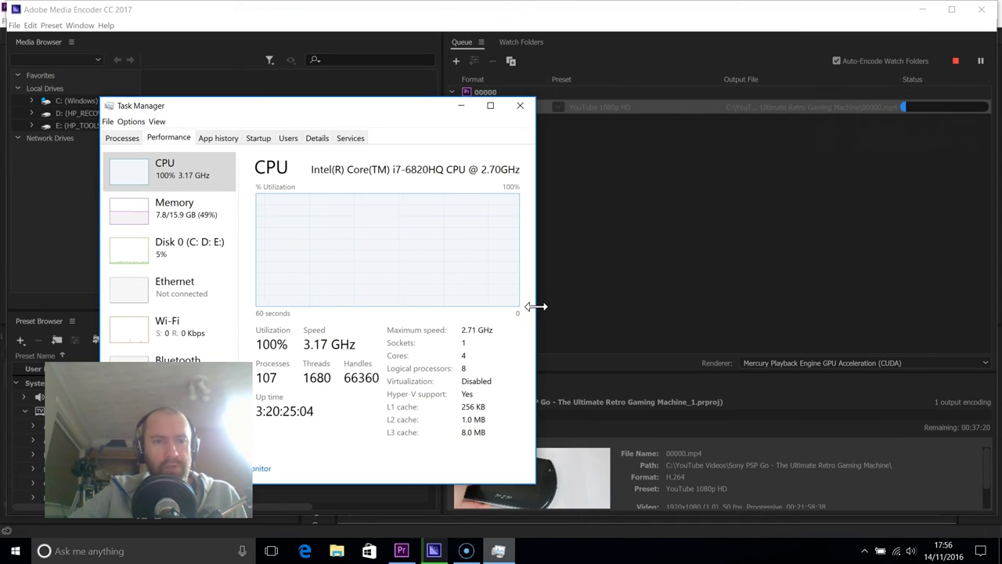
mouse_move(399, 309)
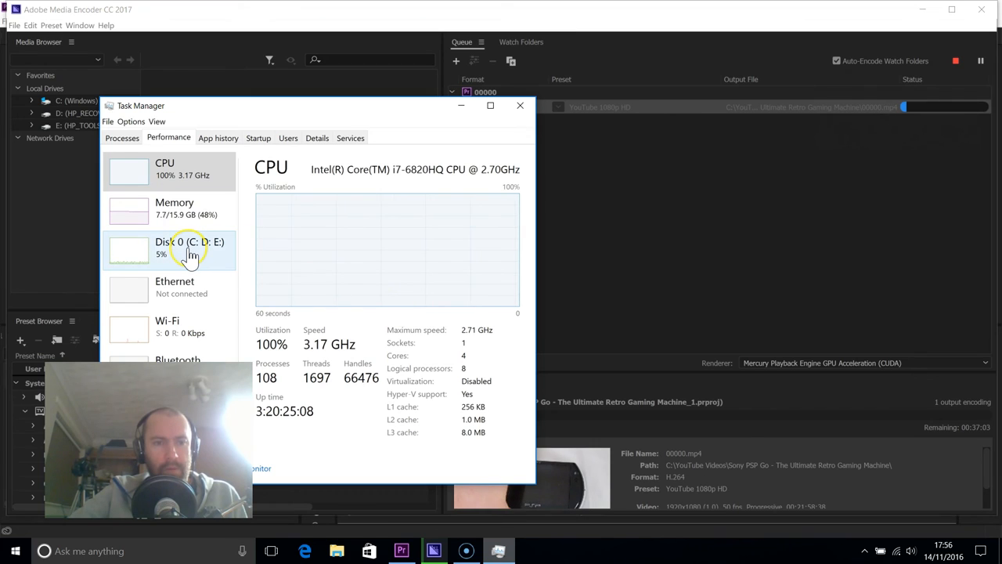
click(189, 248)
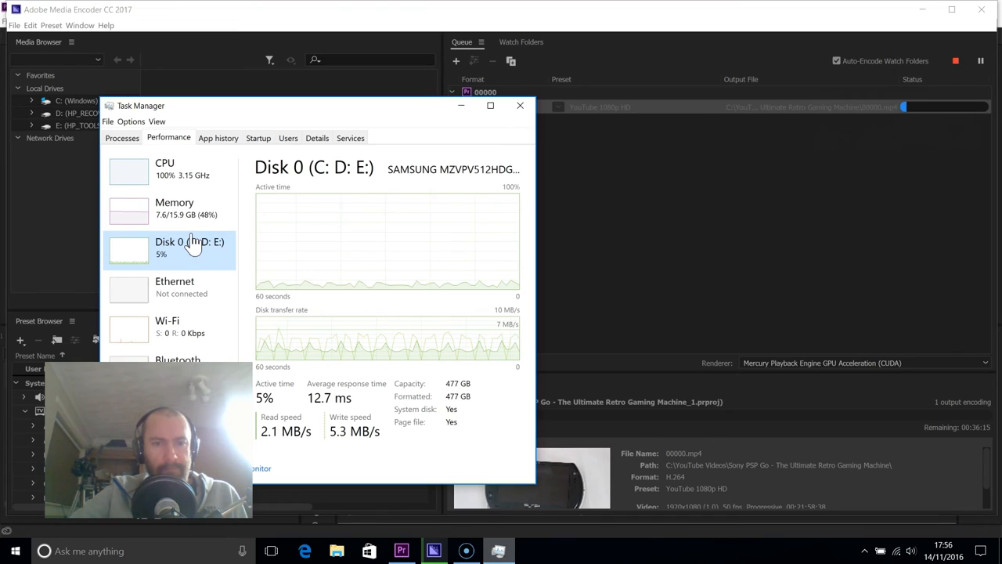
click(164, 168)
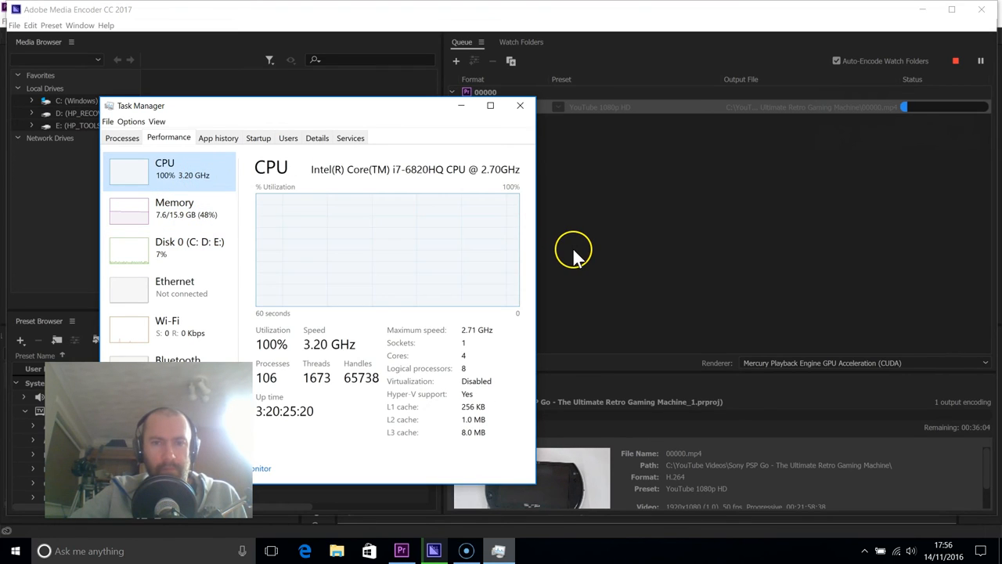
mouse_move(585, 448)
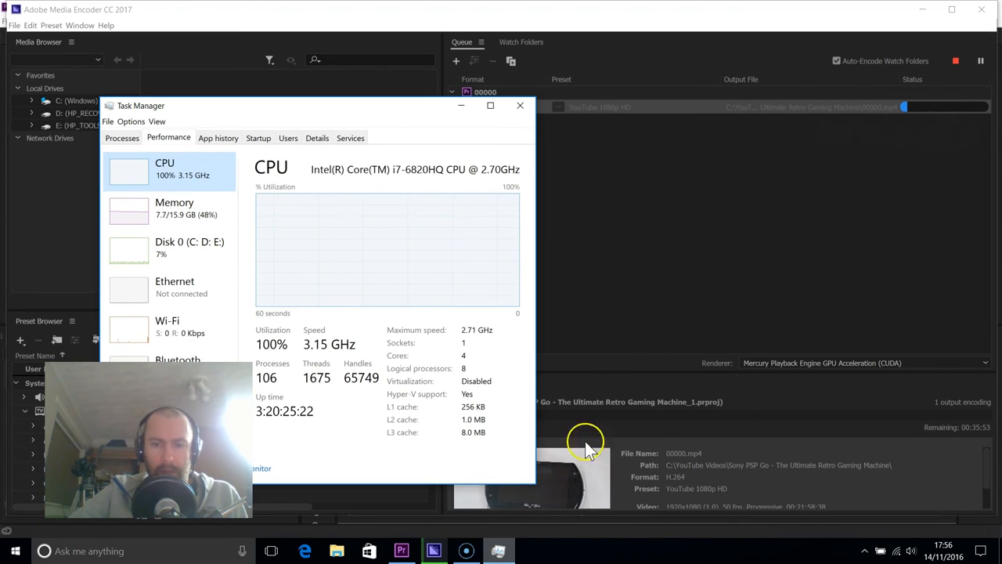
click(519, 105)
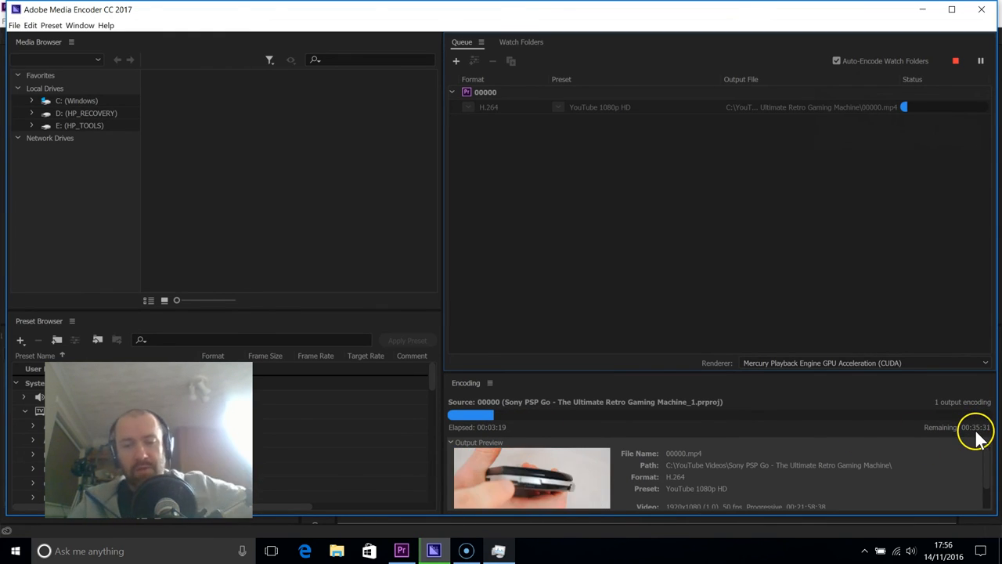
mouse_move(704, 407)
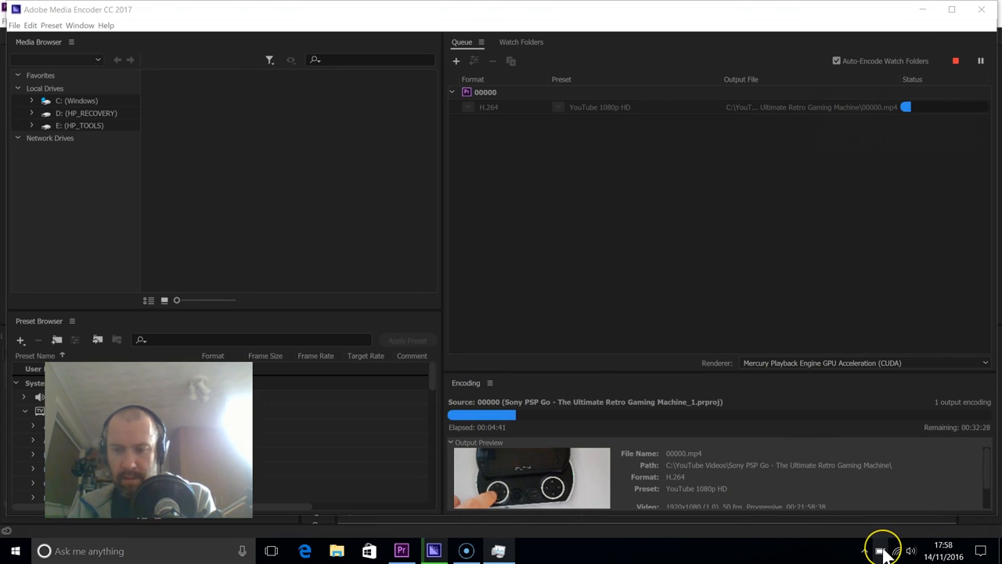
Open the battery flyout showing 100% fully charged.
click(881, 550)
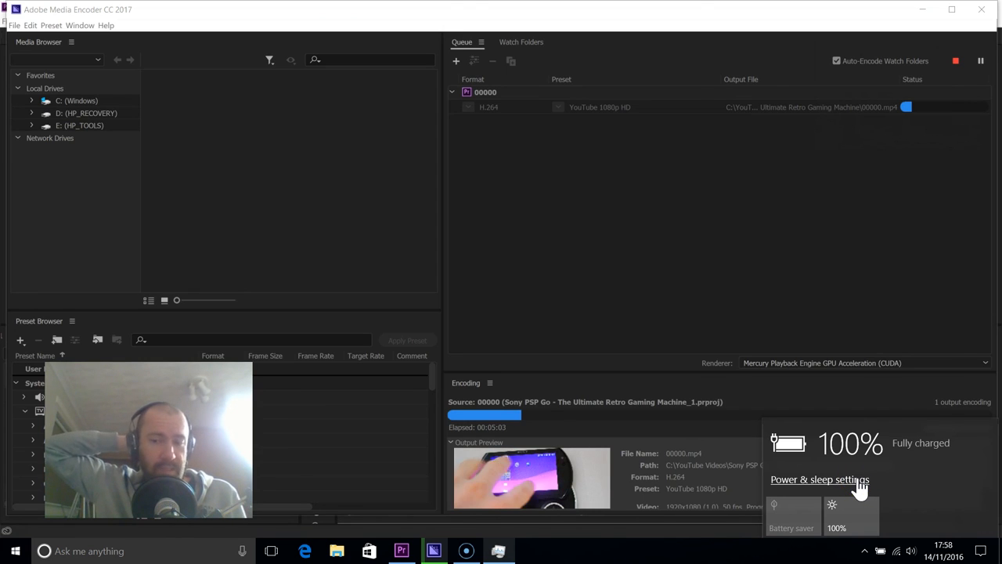
mouse_move(664, 202)
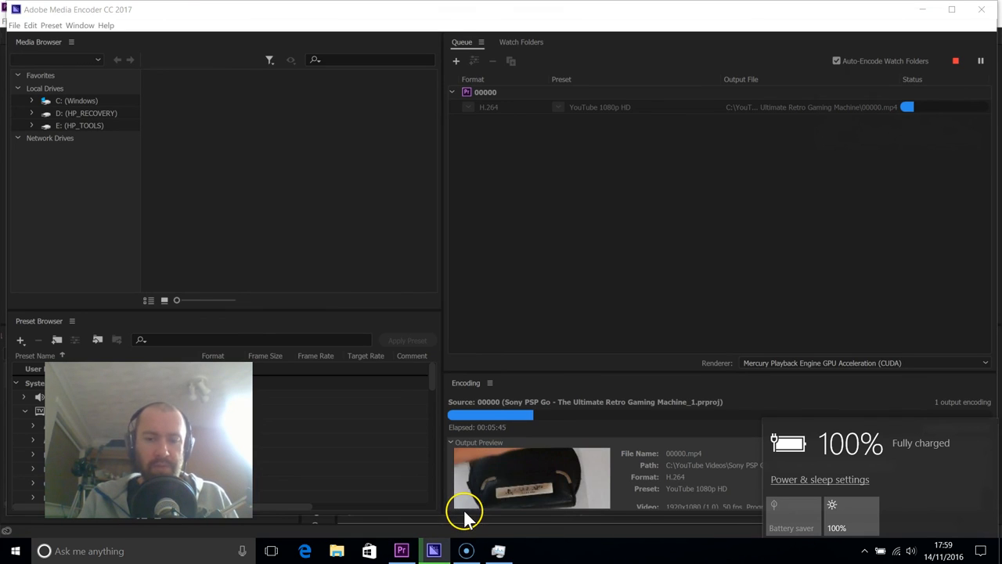
mouse_move(610, 293)
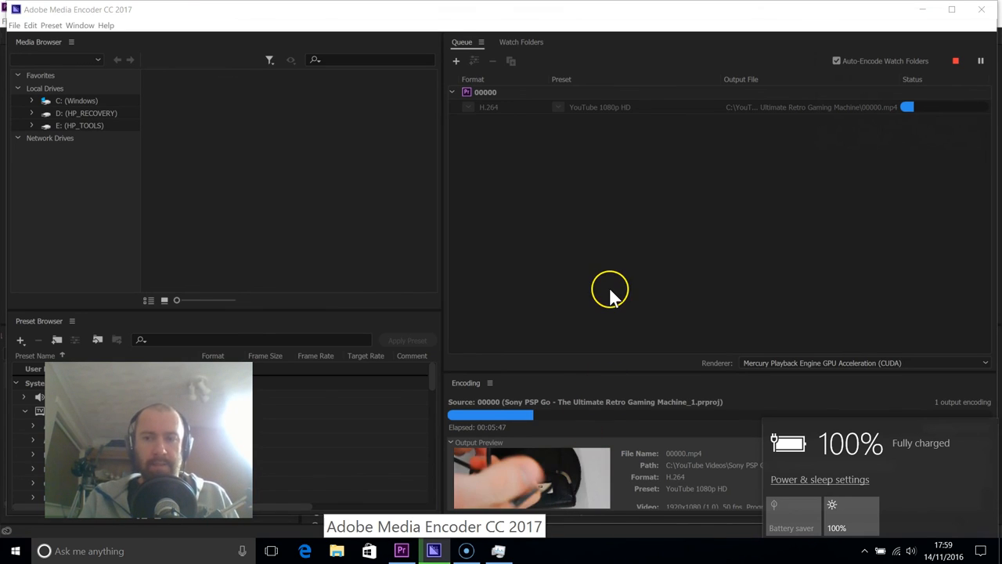